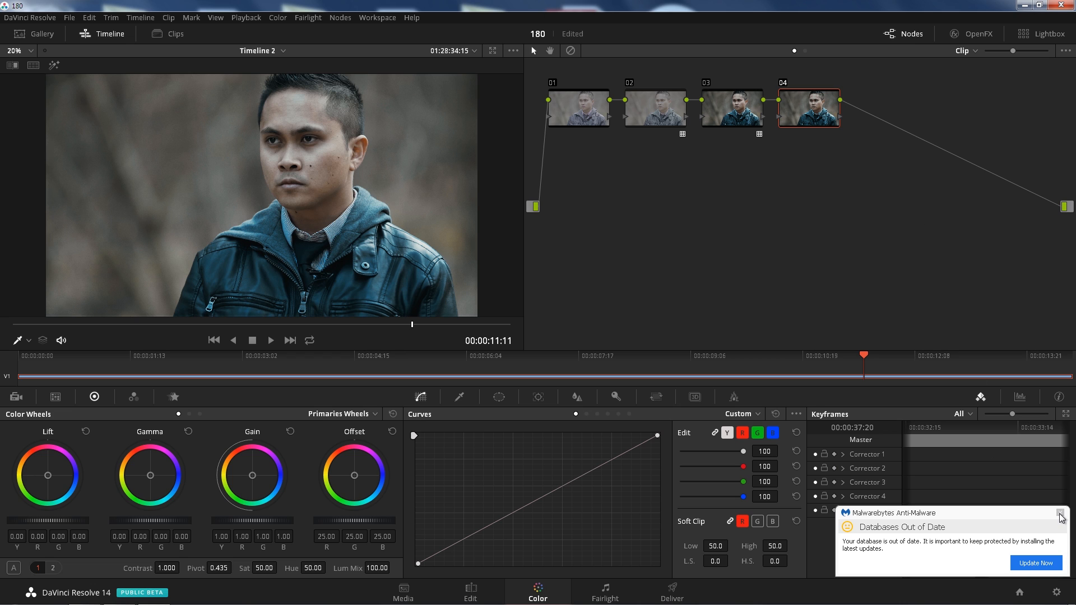
Dismiss the Malwarebytes 'Databases Out of Date' popup covering the Color page
{"action": "left_click", "coordinate": [1063, 514]}
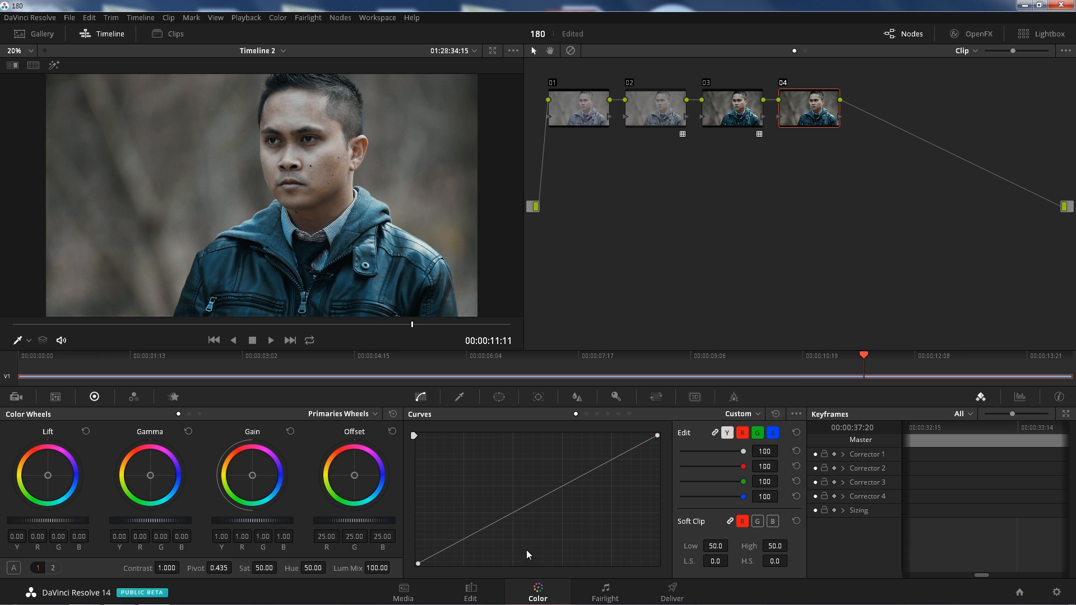
Switch to the Edit page and move the timeline playhead back to 00:00:07:04
{"action": "left_click", "coordinate": [469, 592]}
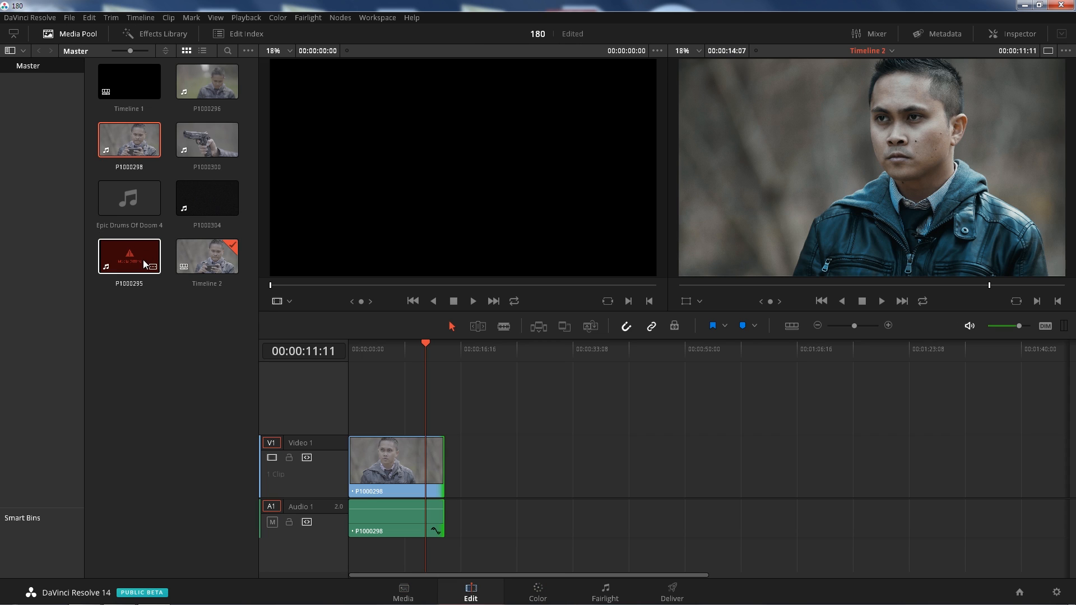
{"action": "left_click_drag", "start_coordinate": [128, 255], "coordinate": [613, 460]}
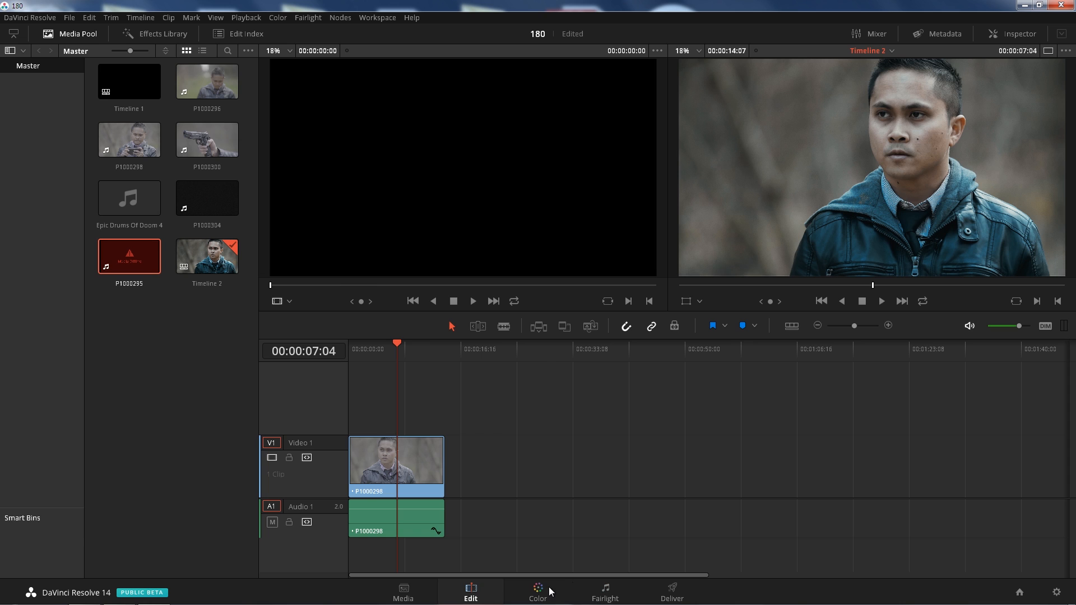
Return to the Color page and scroll the OpenFX library down to ResolveFX Refine's Face Refinement
{"action": "left_click", "coordinate": [536, 592]}
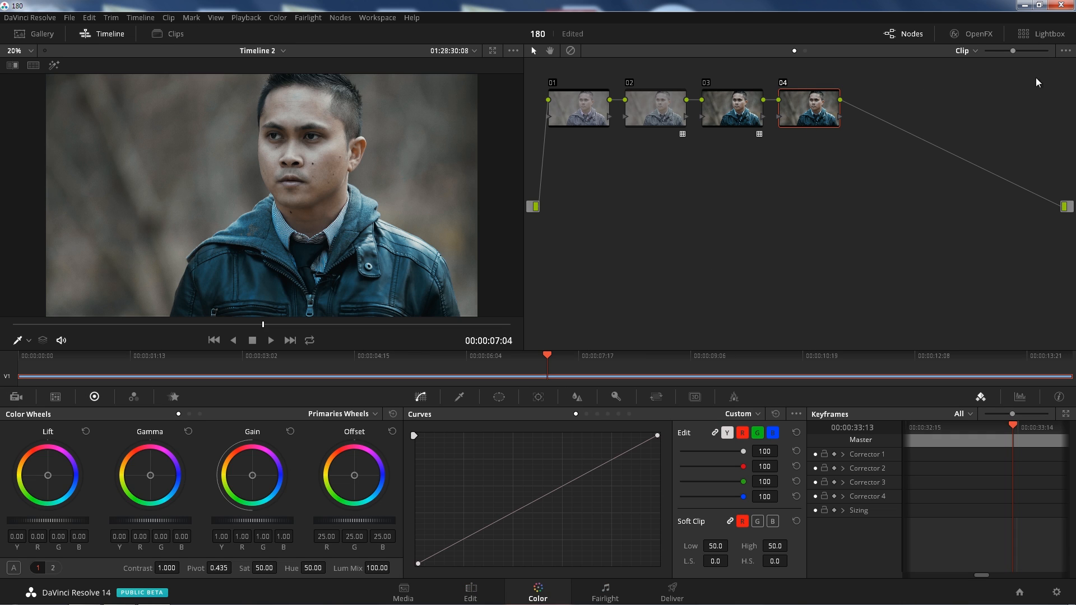
{"action": "left_click", "coordinate": [970, 32]}
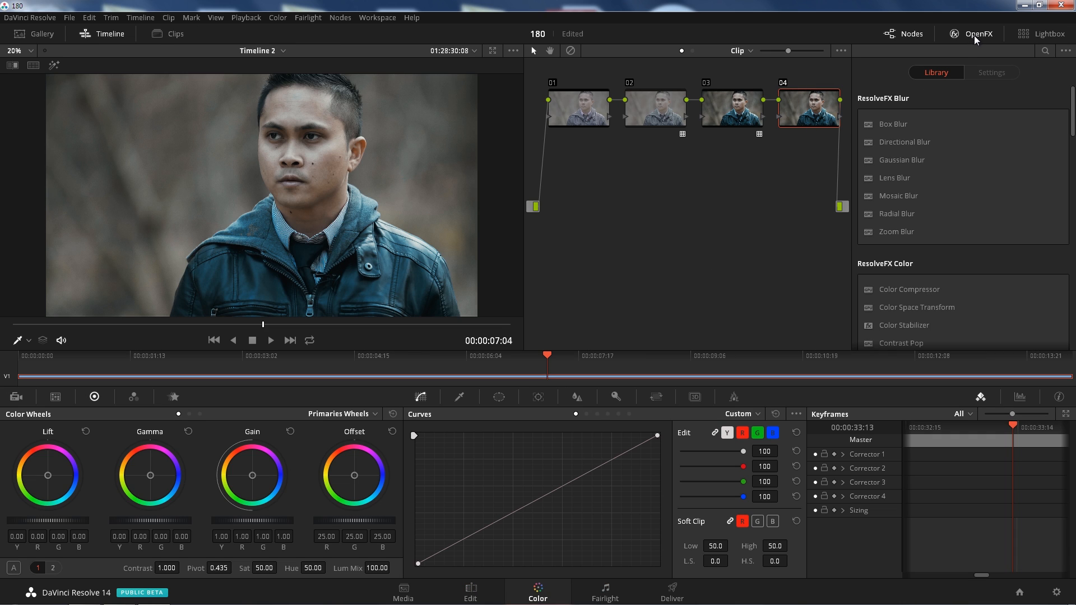
{"action": "scroll", "scroll_direction": "down", "scroll_amount": 3}
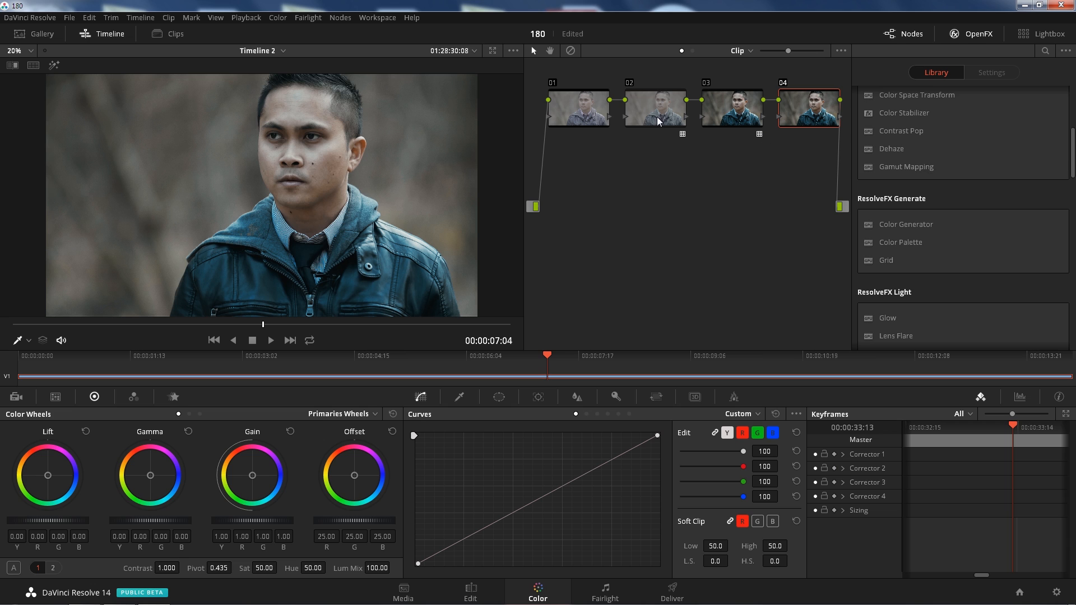
{"action": "mouse_move", "coordinate": [449, 115]}
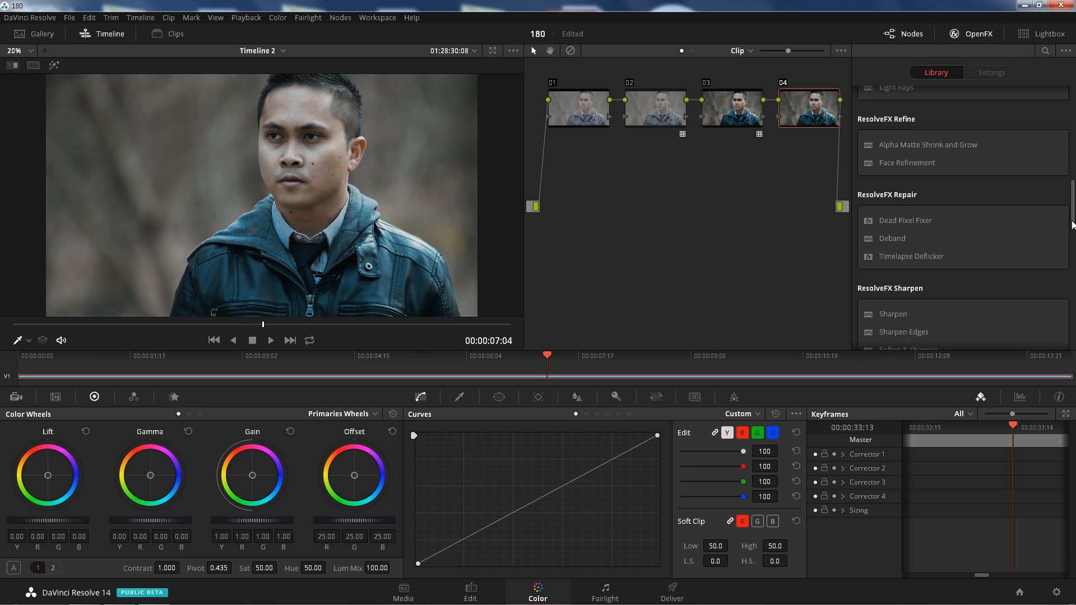
{"action": "scroll", "scroll_direction": "down", "scroll_amount": 3}
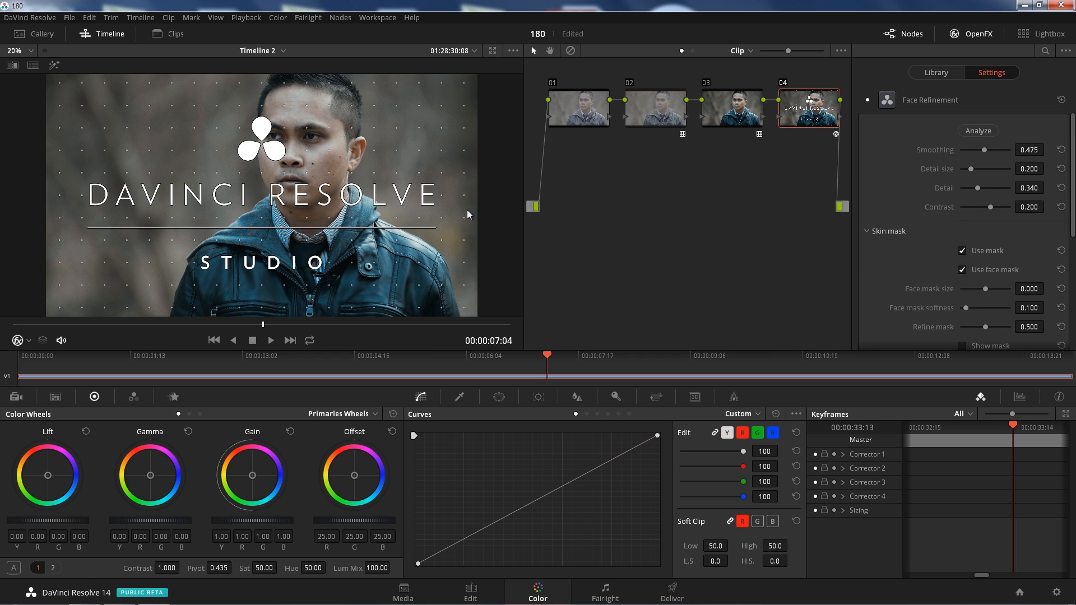
{"action": "mouse_move", "coordinate": [809, 157]}
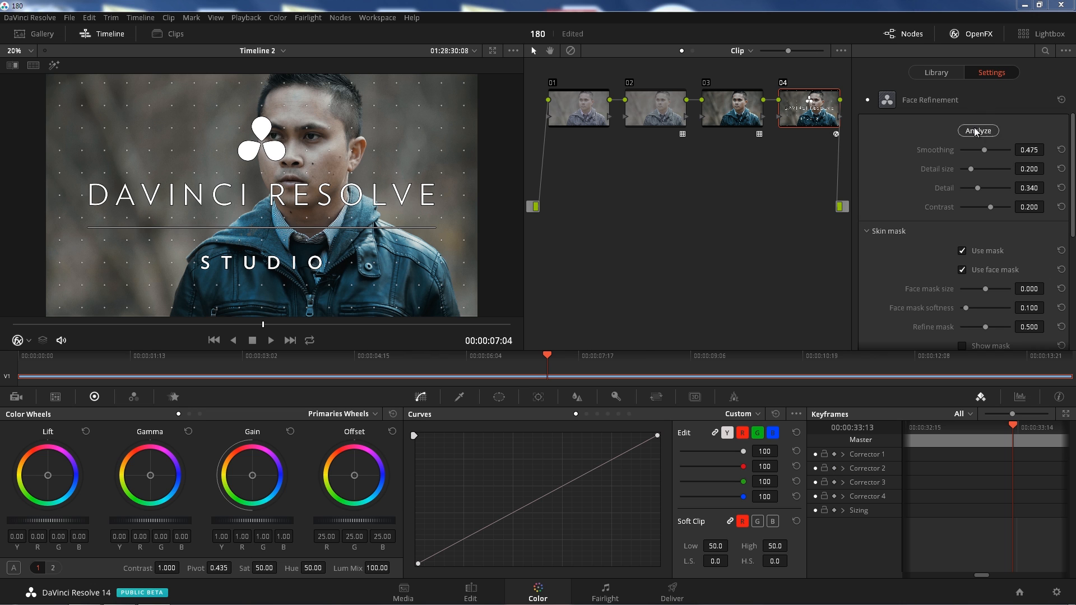
Start the Face Refinement face analysis so tracking landmarks appear on the face
{"action": "left_click", "coordinate": [977, 131]}
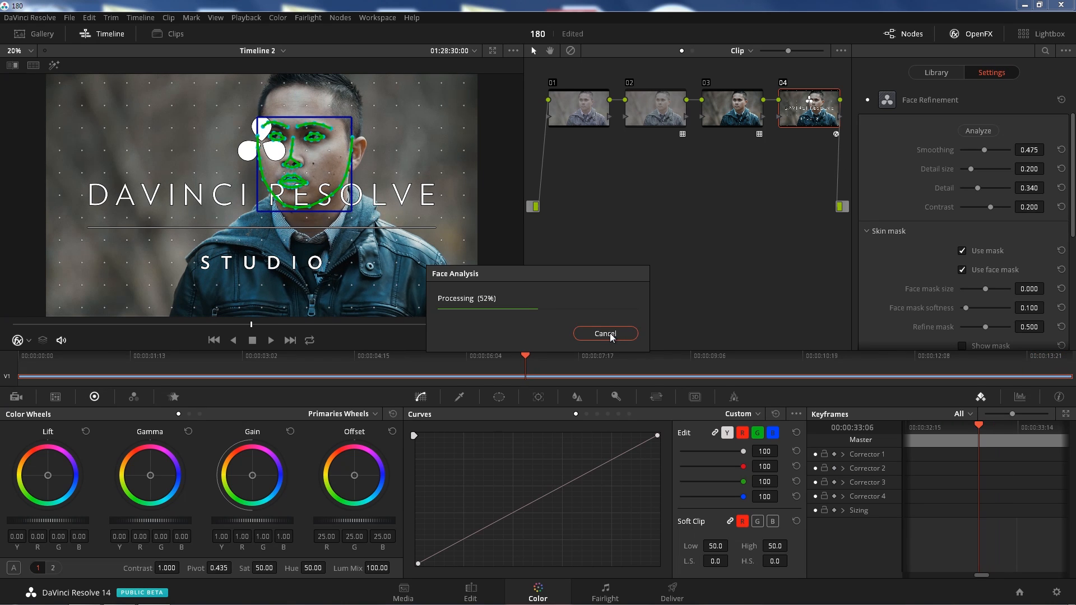
End the face analysis and play the clip briefly to verify the landmark tracking
{"action": "left_click", "coordinate": [604, 333]}
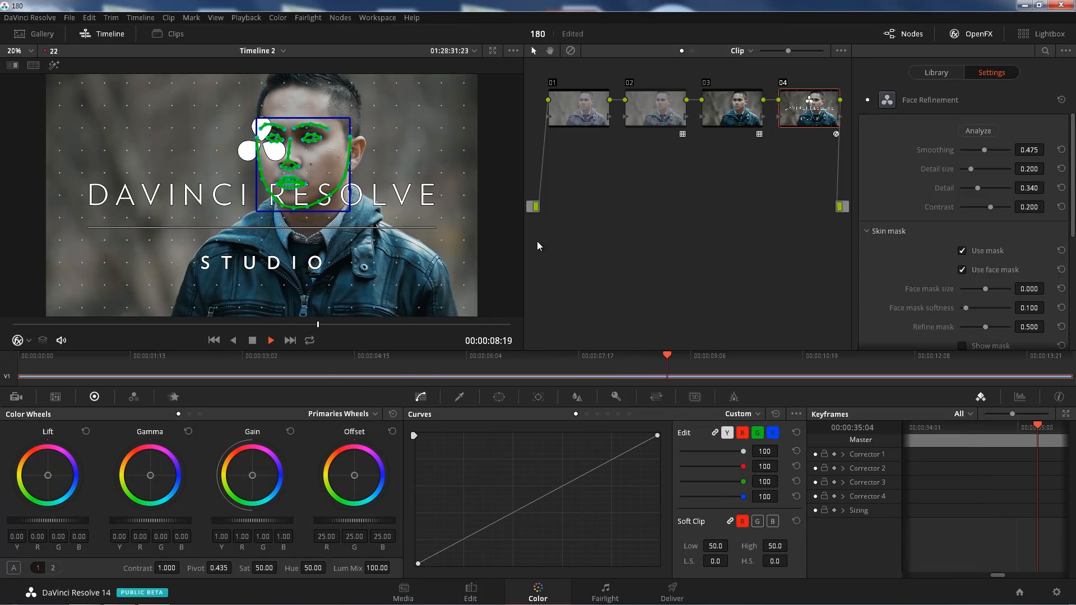
{"action": "left_click", "coordinate": [270, 340]}
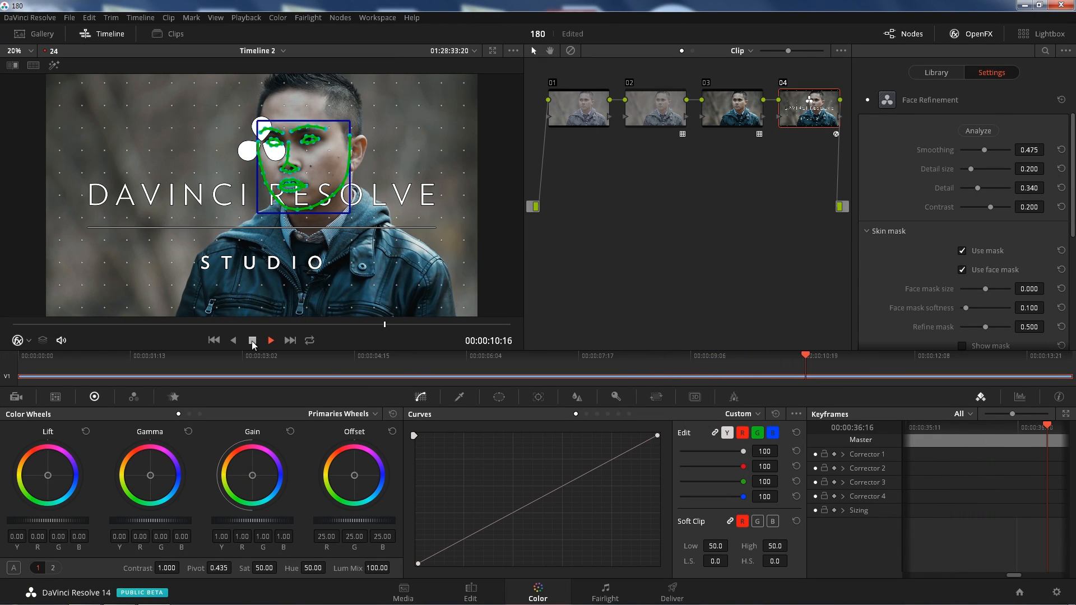
{"action": "left_click", "coordinate": [270, 340]}
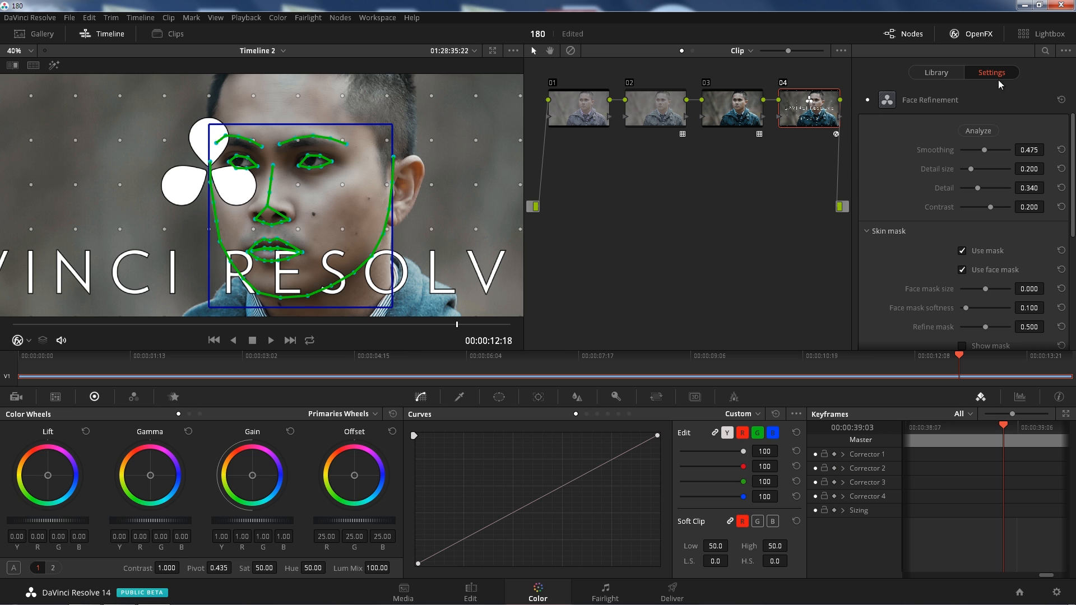
{"action": "mouse_move", "coordinate": [1002, 90]}
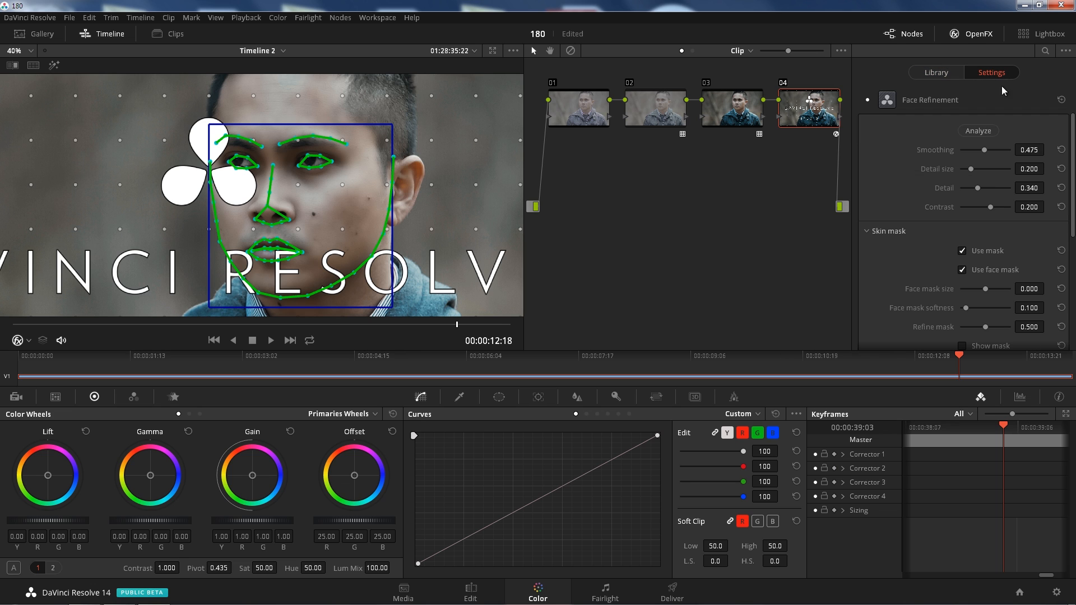
Raise skin Smoothing to its maximum 1.000 and Detail size to about 0.512
{"action": "left_click_drag", "start_coordinate": [988, 149], "coordinate": [979, 149]}
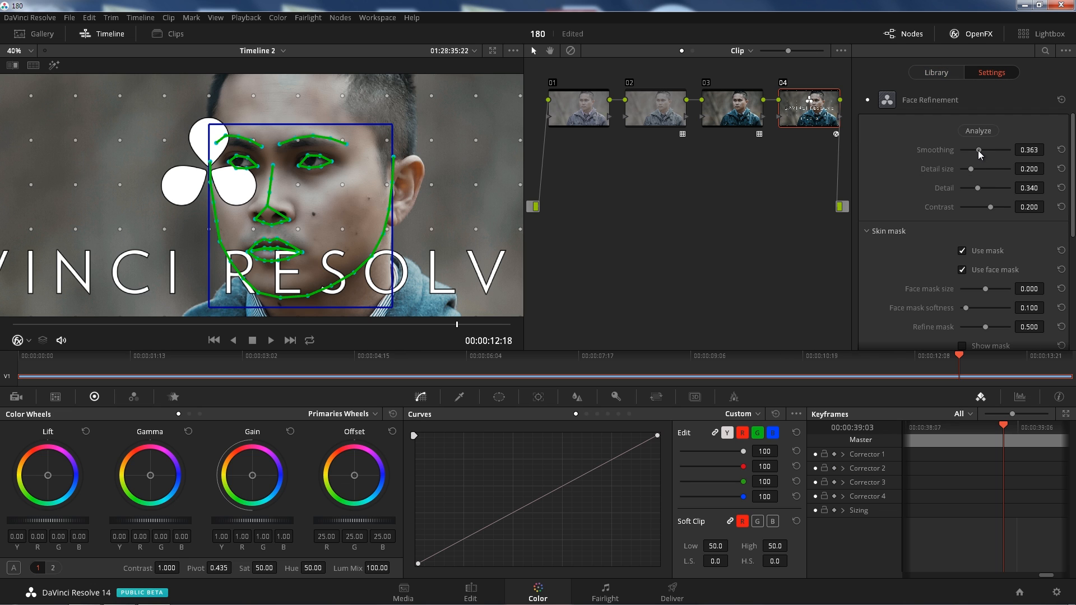
{"action": "left_click_drag", "start_coordinate": [976, 150], "coordinate": [959, 150]}
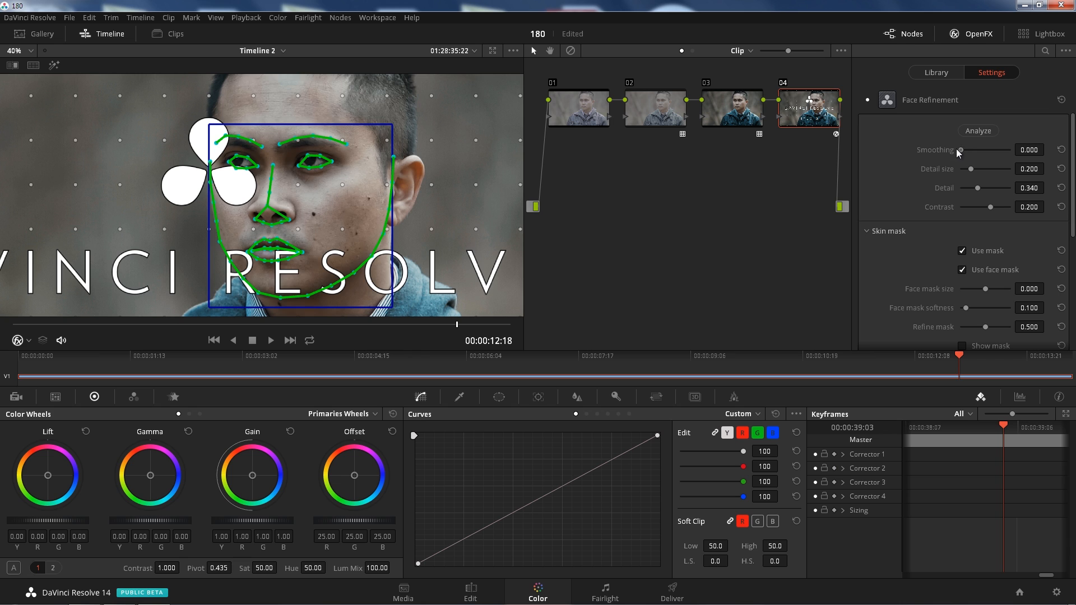
{"action": "left_click_drag", "start_coordinate": [961, 150], "coordinate": [1007, 149]}
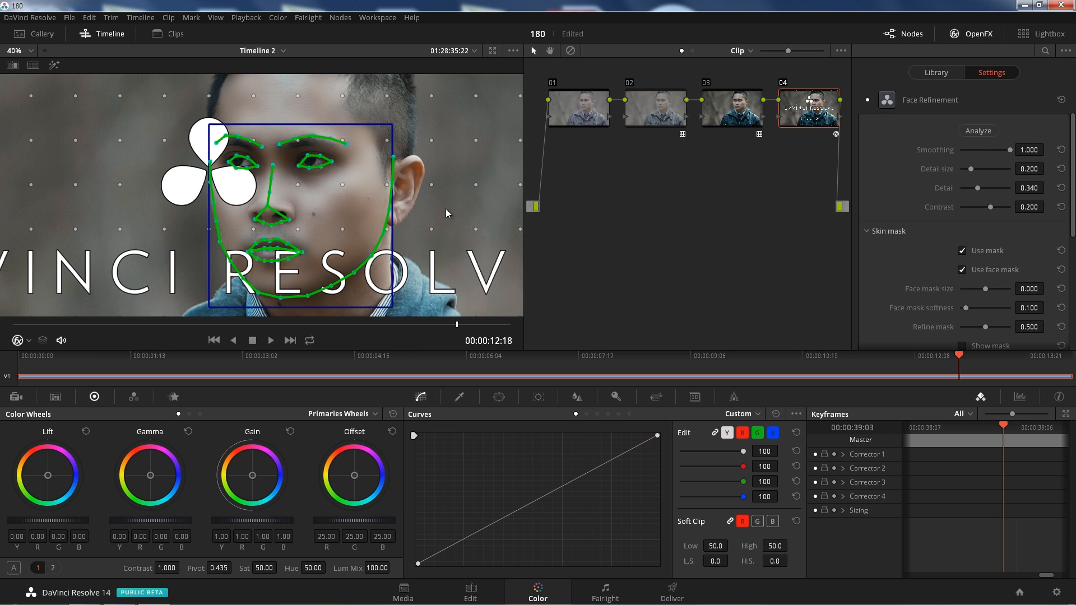
{"action": "mouse_move", "coordinate": [973, 175]}
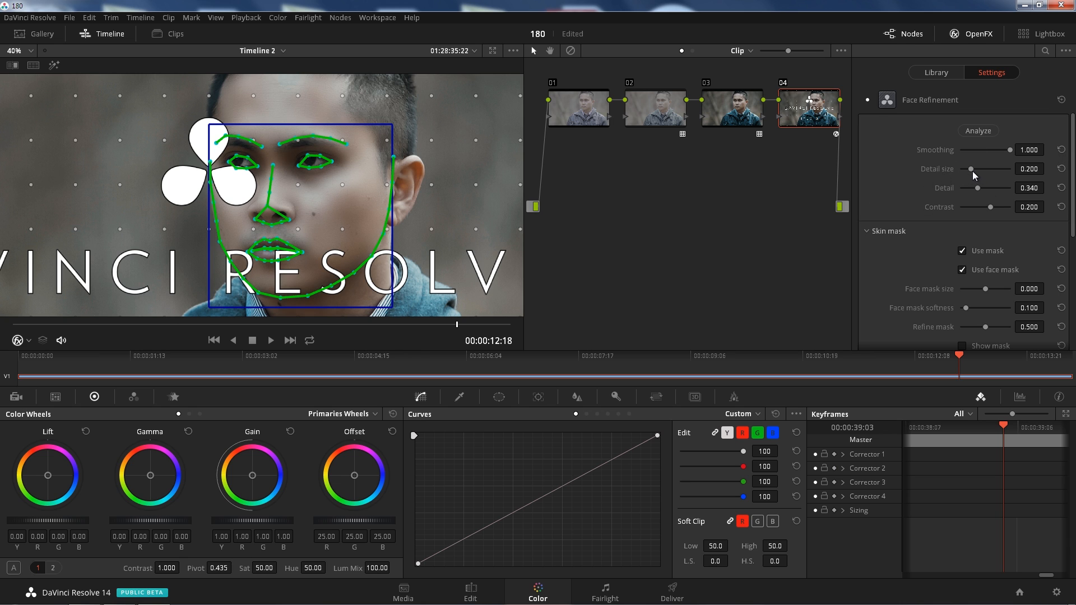
{"action": "left_click_drag", "start_coordinate": [970, 170], "coordinate": [974, 170]}
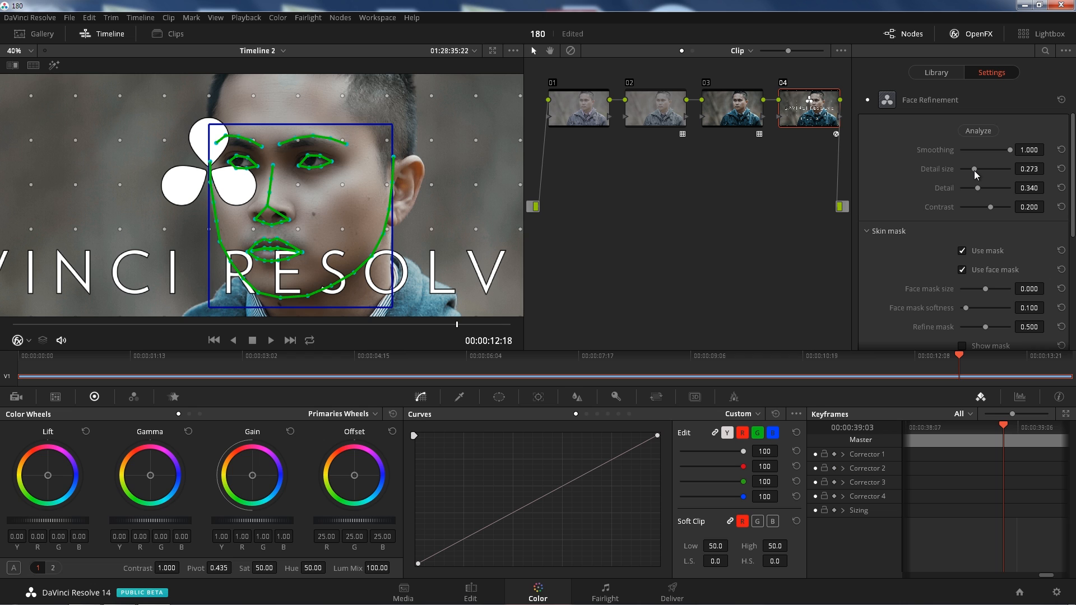
{"action": "left_click_drag", "start_coordinate": [973, 170], "coordinate": [979, 169]}
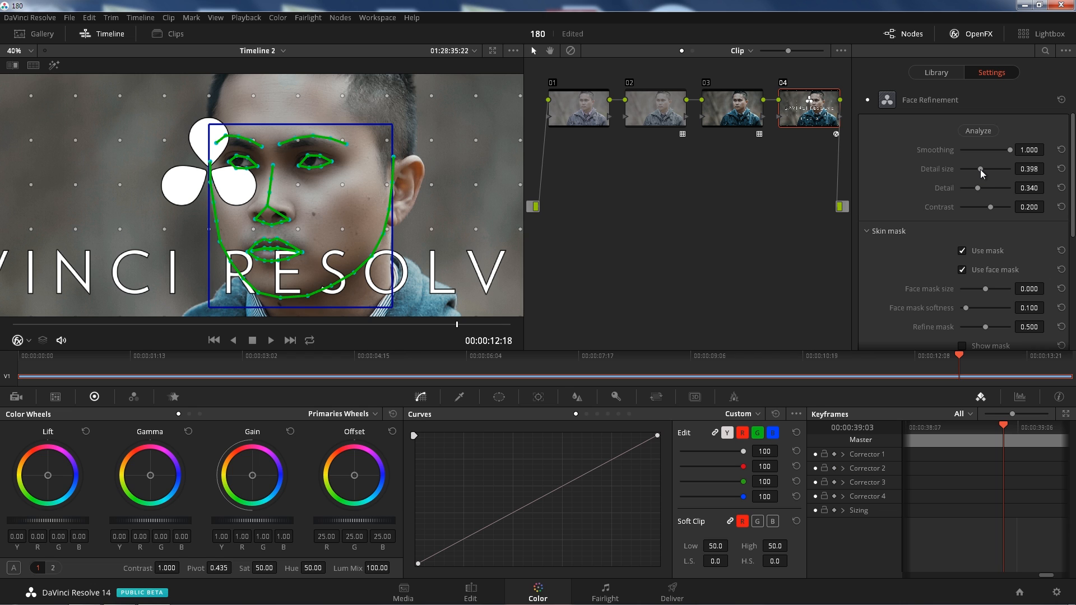
{"action": "left_click_drag", "start_coordinate": [979, 169], "coordinate": [982, 169]}
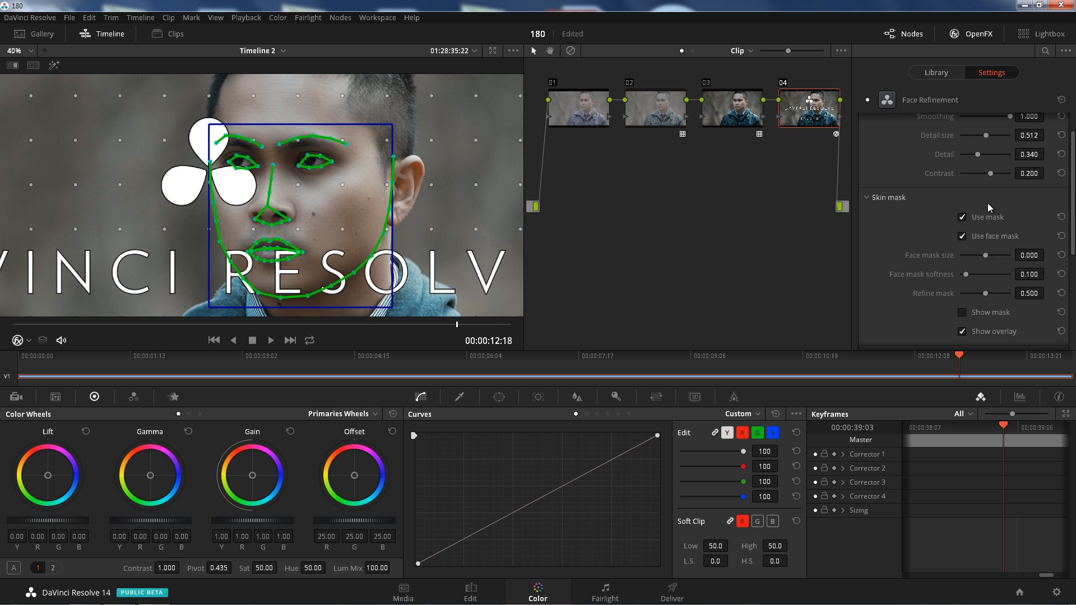
{"action": "mouse_move", "coordinate": [985, 259]}
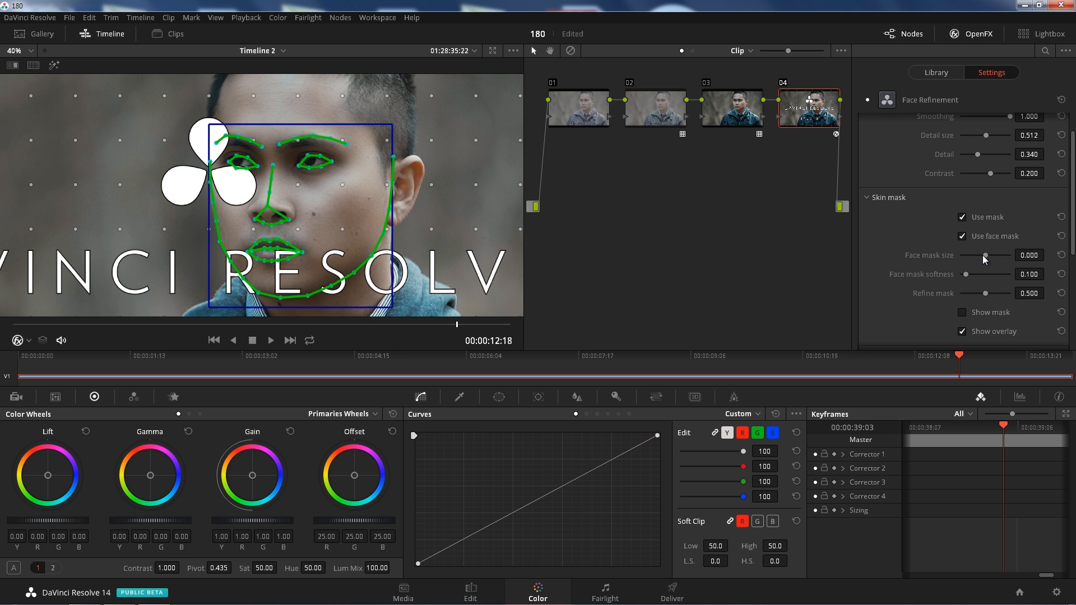
Set Face mask size to 0.136, softness to 0.000 and Refine mask to about 0.73
{"action": "left_click_drag", "start_coordinate": [988, 255], "coordinate": [964, 256]}
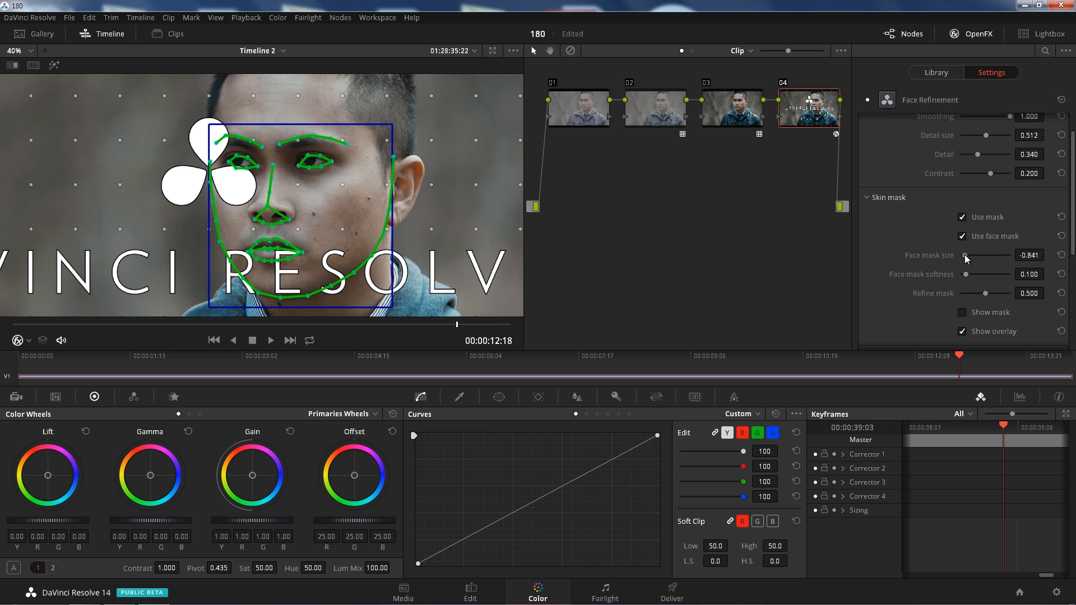
{"action": "left_click_drag", "start_coordinate": [964, 254], "coordinate": [1001, 255]}
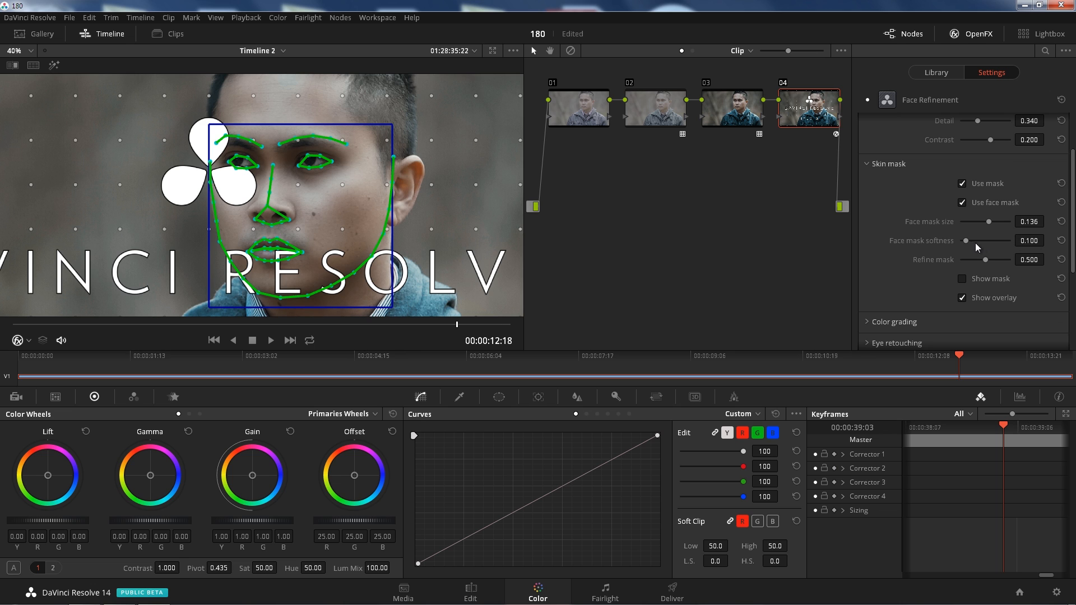
{"action": "left_click_drag", "start_coordinate": [988, 241], "coordinate": [974, 240]}
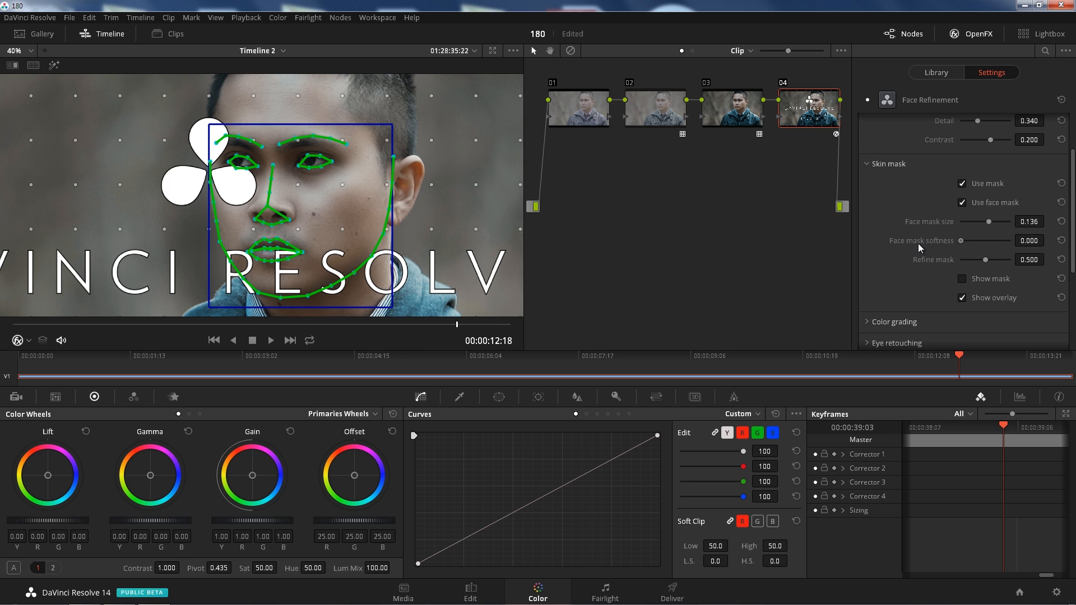
{"action": "mouse_move", "coordinate": [881, 238]}
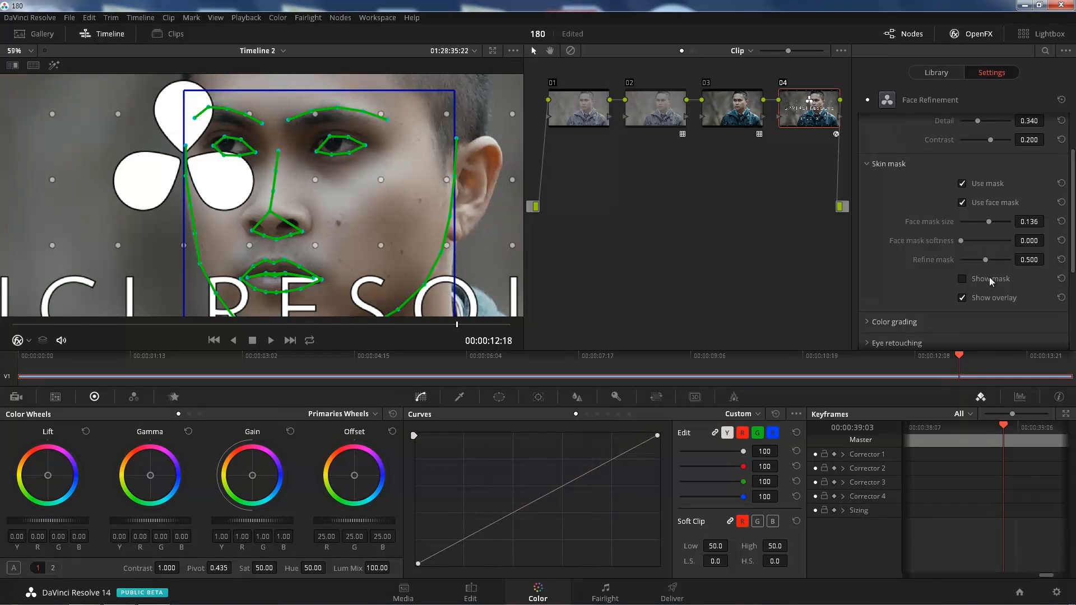
{"action": "left_click_drag", "start_coordinate": [981, 259], "coordinate": [1002, 259]}
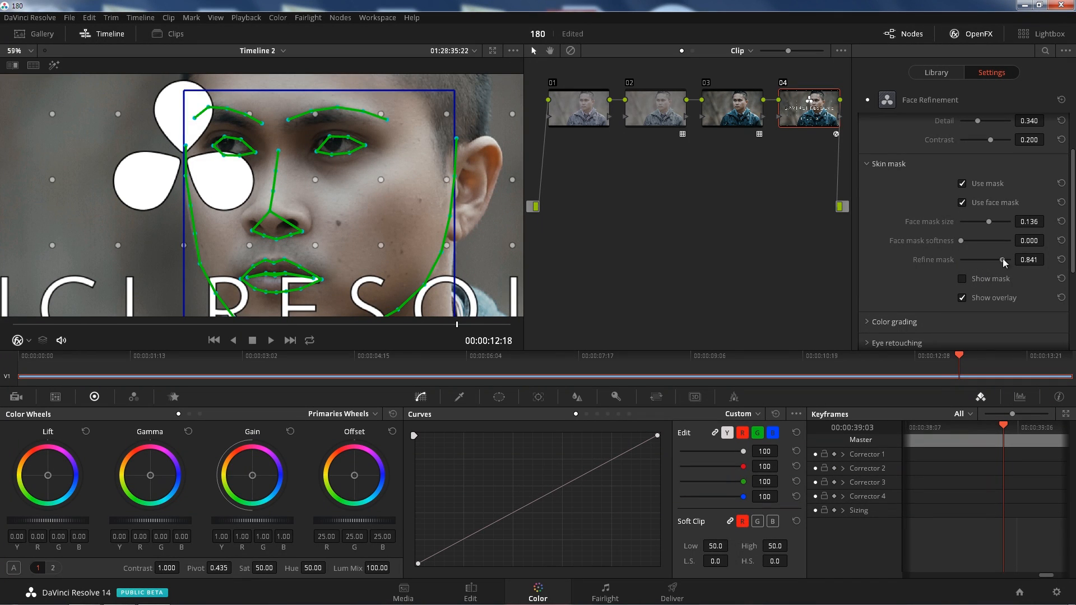
{"action": "left_click_drag", "start_coordinate": [1001, 259], "coordinate": [981, 258]}
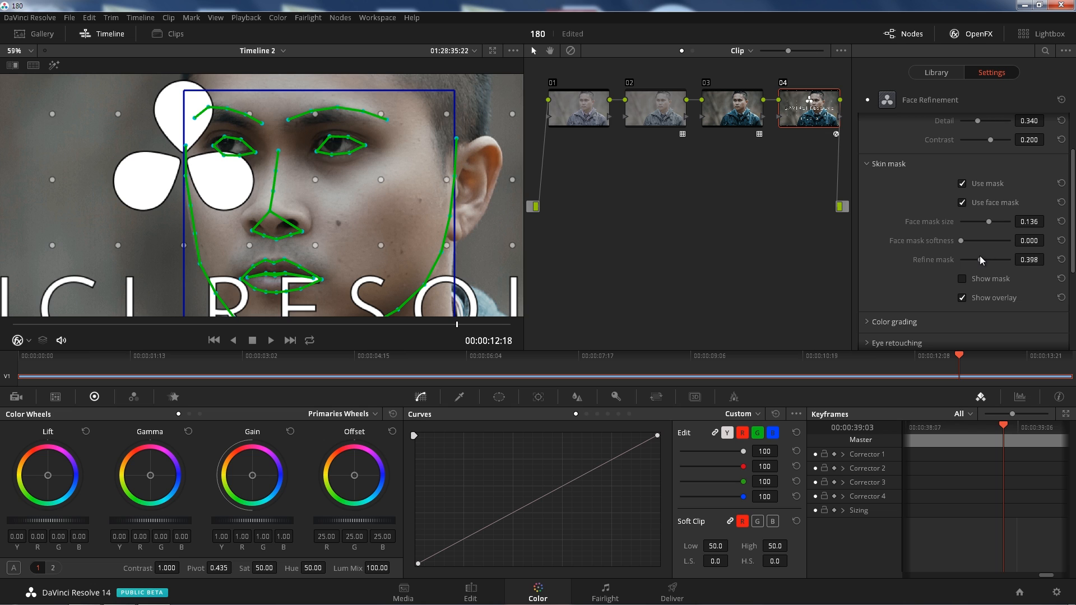
{"action": "left_click_drag", "start_coordinate": [991, 259], "coordinate": [998, 259]}
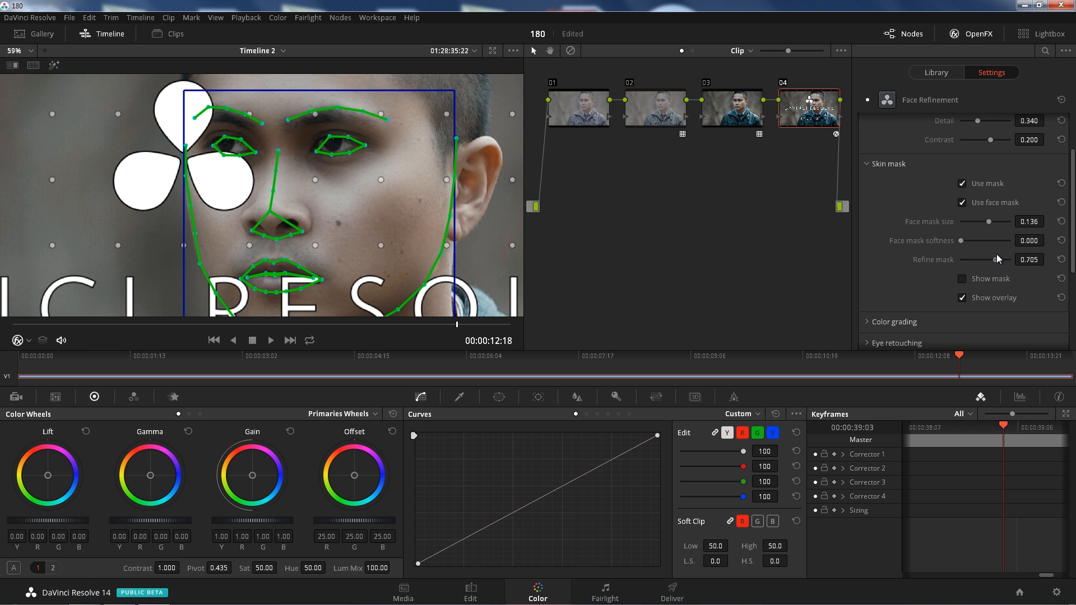
{"action": "left_click", "coordinate": [961, 245]}
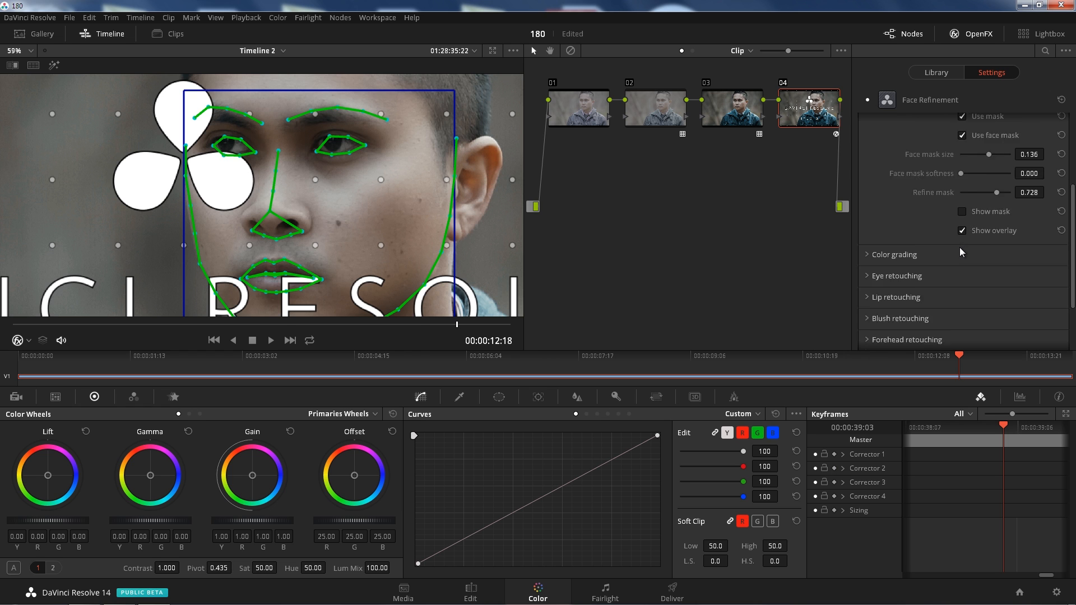
In face color grading, set Midtone to about -0.512, Color boost 0.349 and Tint 0.203
{"action": "left_click", "coordinate": [893, 255]}
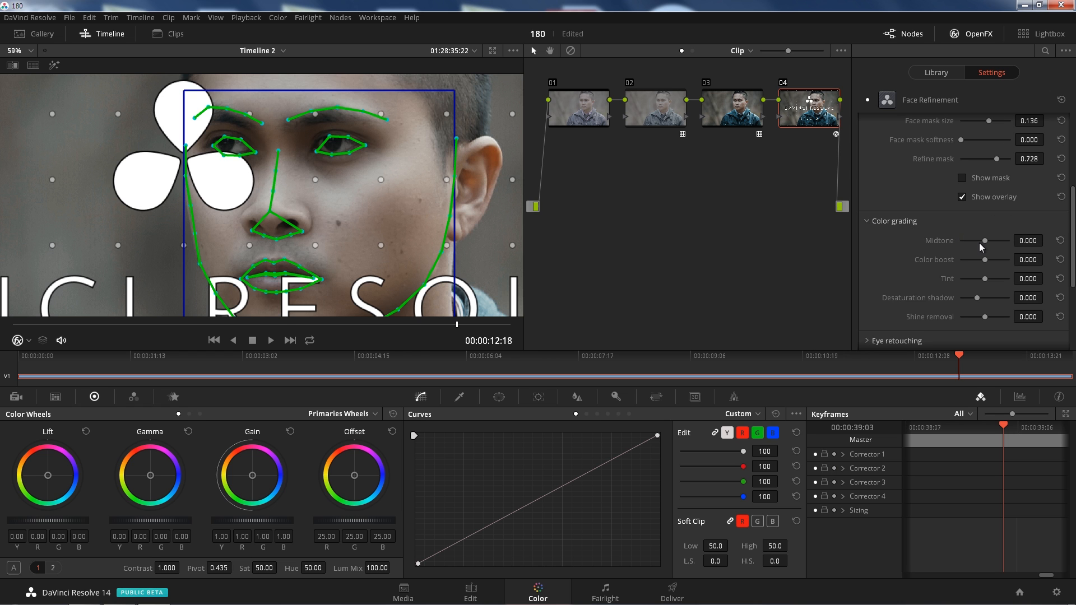
{"action": "left_click_drag", "start_coordinate": [988, 239], "coordinate": [977, 240]}
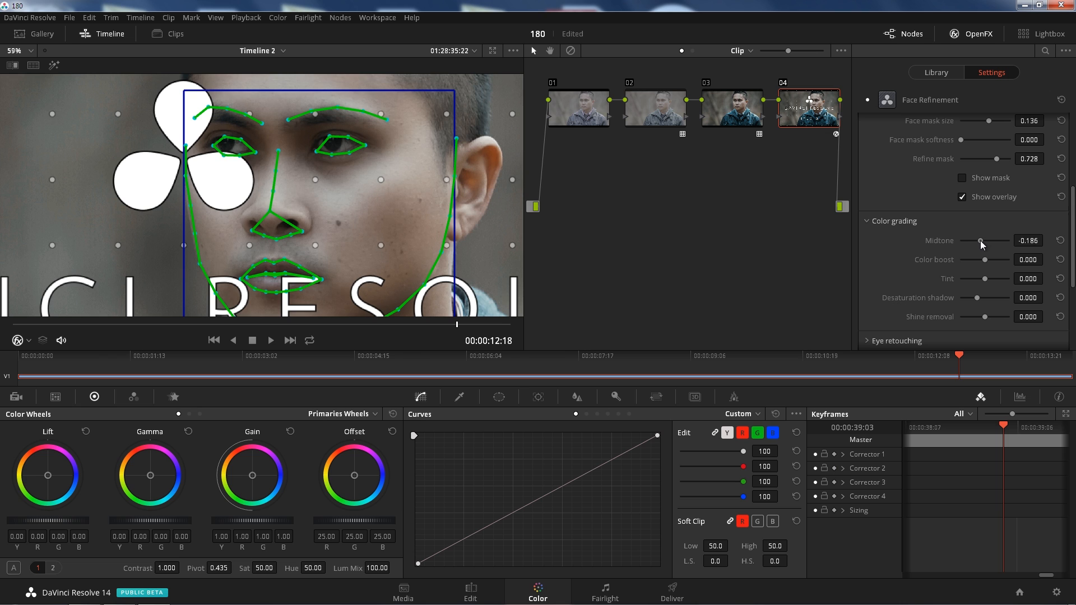
{"action": "left_click_drag", "start_coordinate": [979, 240], "coordinate": [971, 239]}
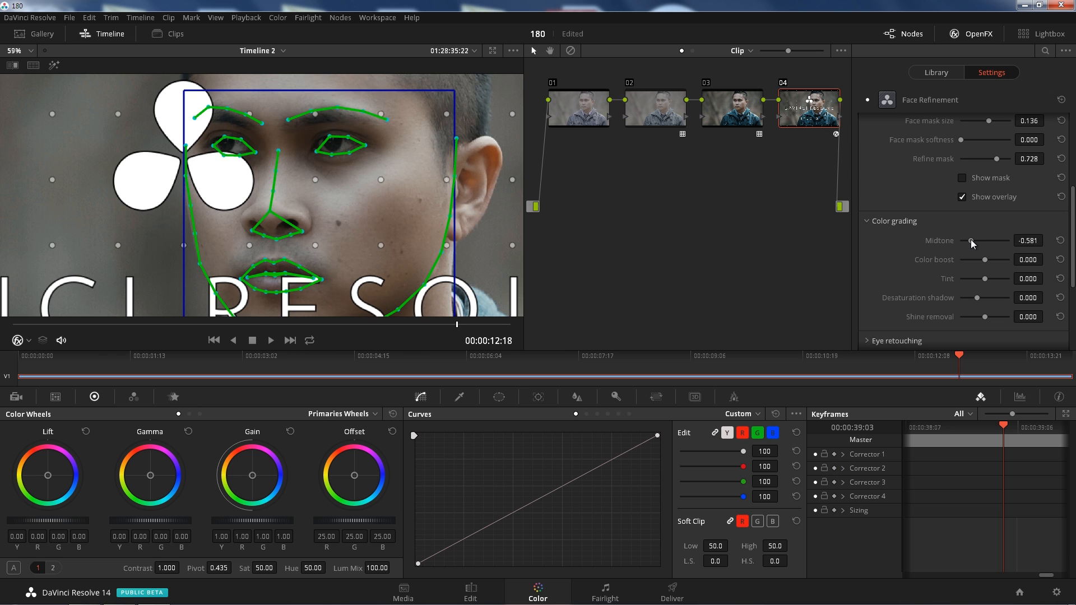
{"action": "left_click_drag", "start_coordinate": [973, 240], "coordinate": [969, 240]}
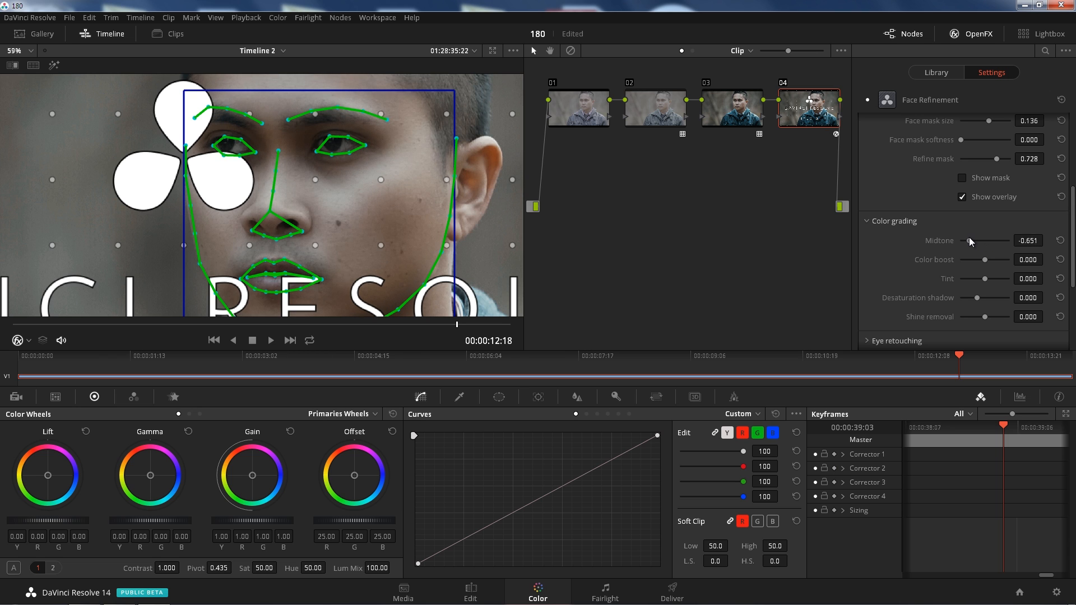
{"action": "left_click_drag", "start_coordinate": [998, 240], "coordinate": [1008, 240]}
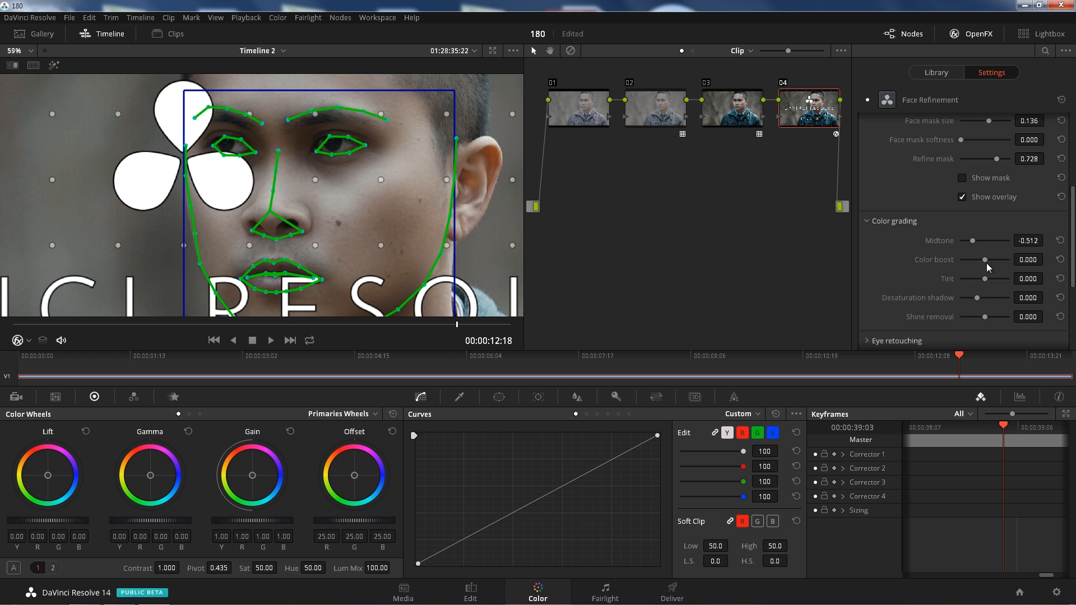
{"action": "left_click_drag", "start_coordinate": [1005, 259], "coordinate": [977, 259]}
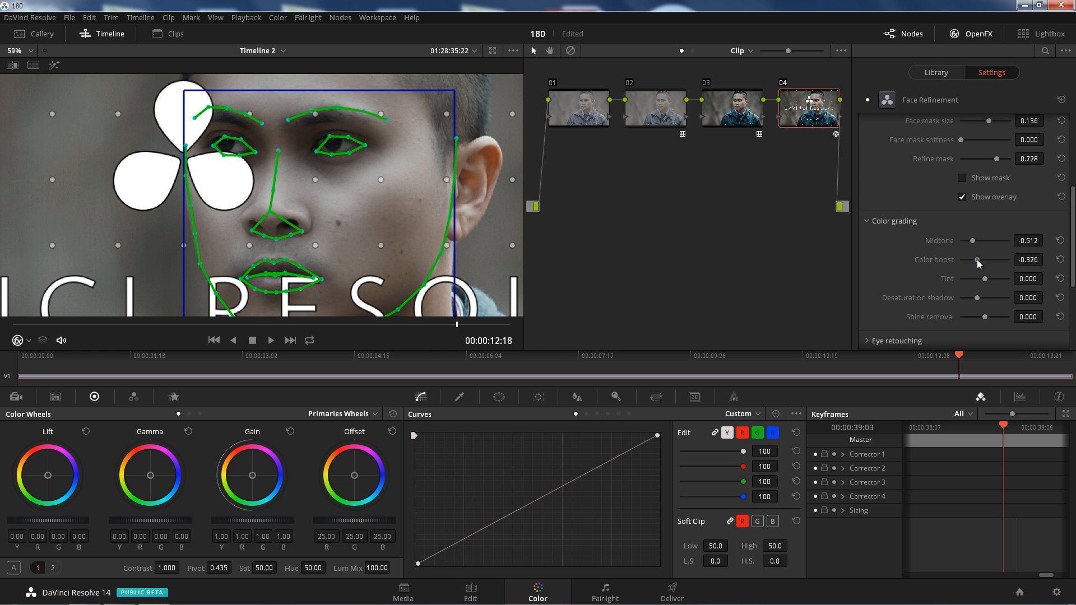
{"action": "left_click_drag", "start_coordinate": [976, 259], "coordinate": [1002, 259]}
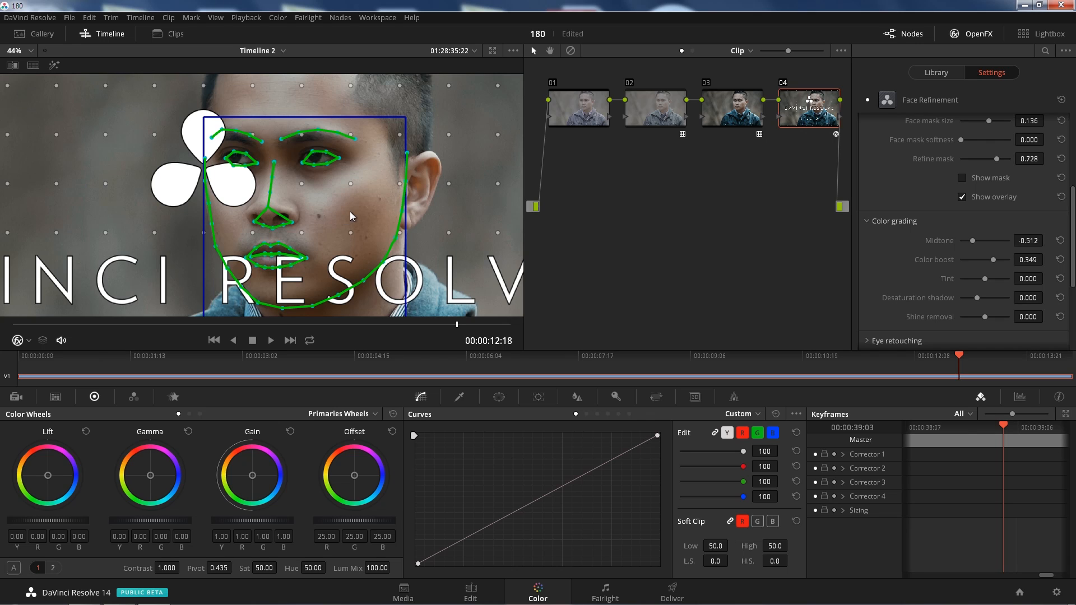
{"action": "mouse_move", "coordinate": [1043, 280]}
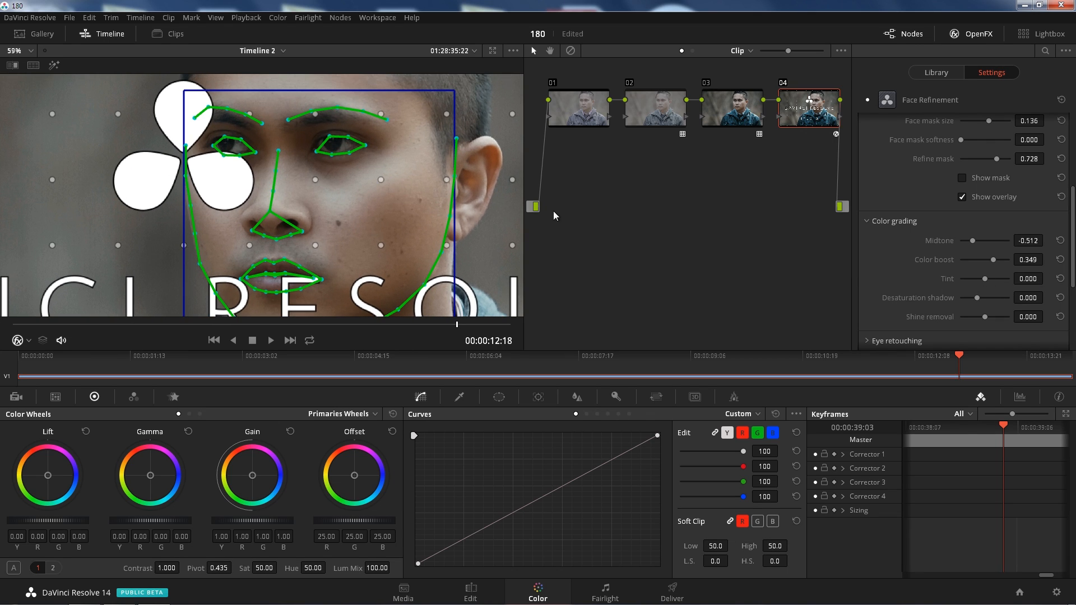
{"action": "left_click_drag", "start_coordinate": [1003, 279], "coordinate": [971, 279]}
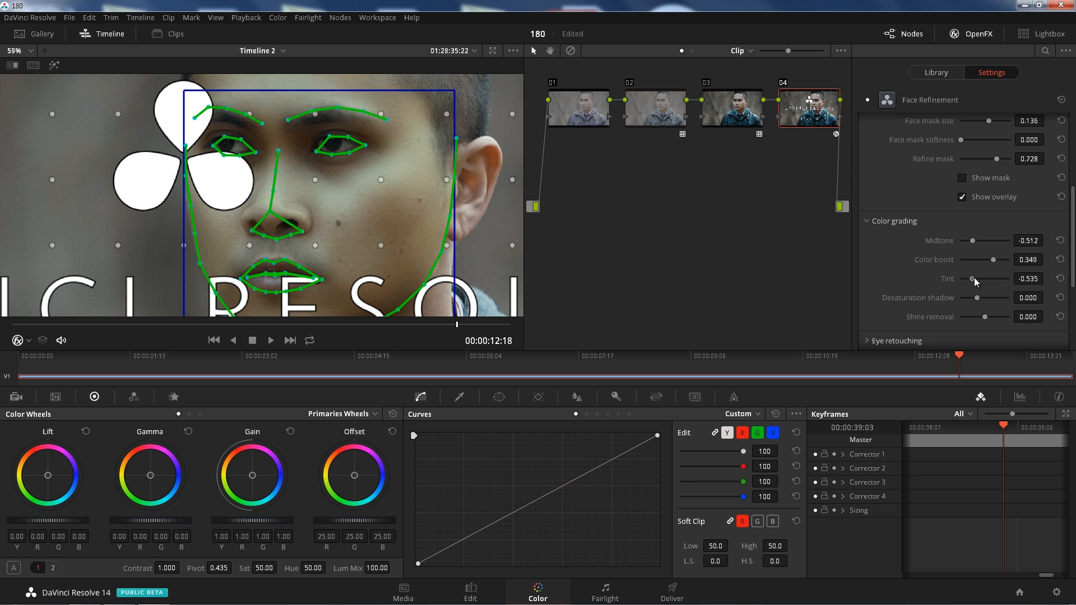
{"action": "left_click_drag", "start_coordinate": [960, 279], "coordinate": [991, 279]}
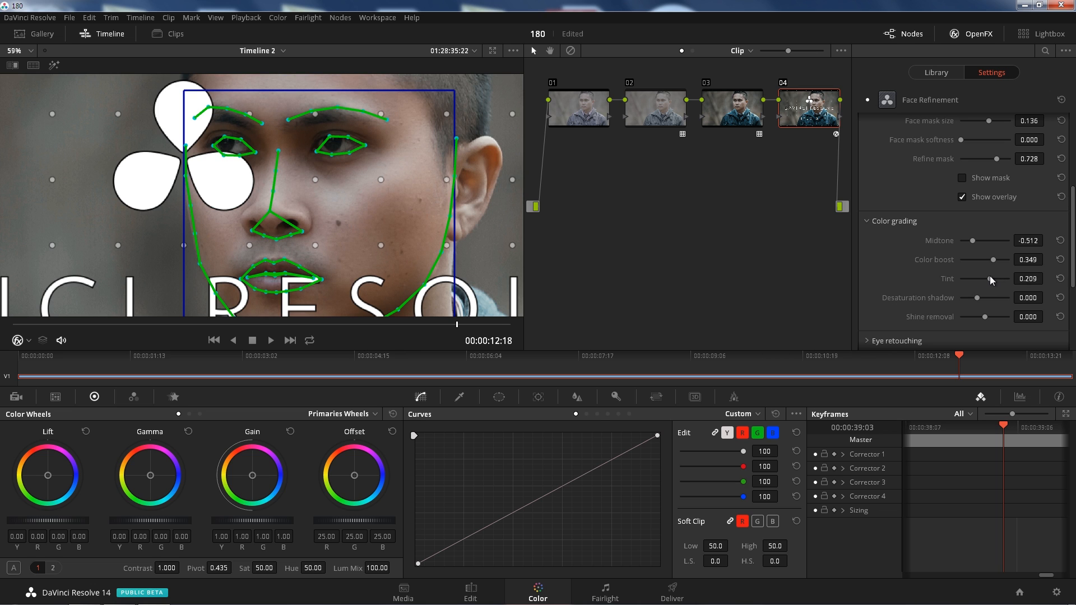
Set Desaturation shadow to -0.151 and Shine removal to 0.093
{"action": "scroll", "scroll_direction": "down", "scroll_amount": 3}
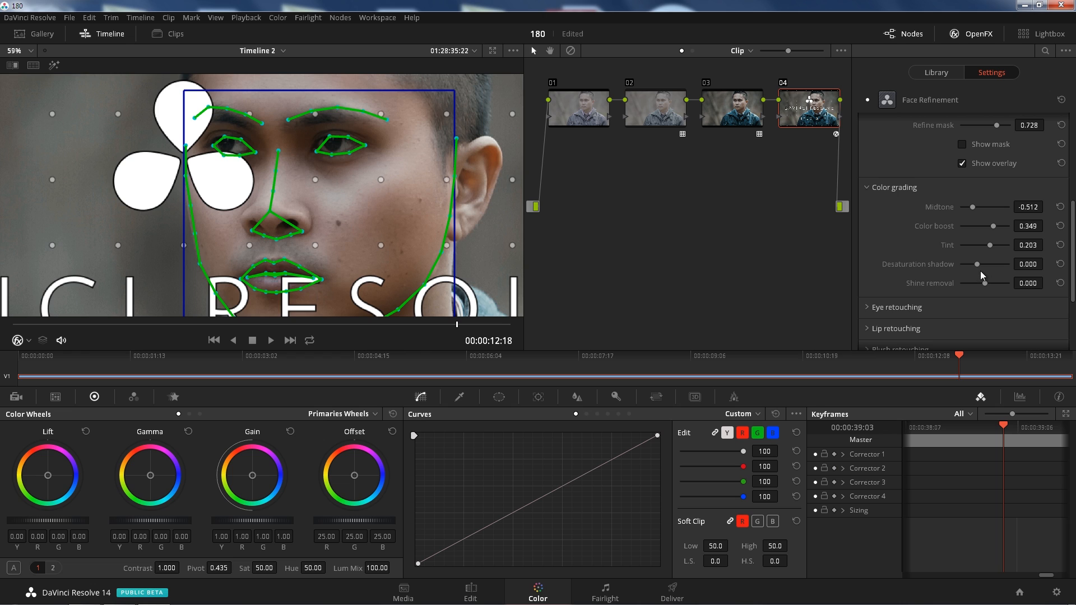
{"action": "left_click_drag", "start_coordinate": [979, 263], "coordinate": [973, 264]}
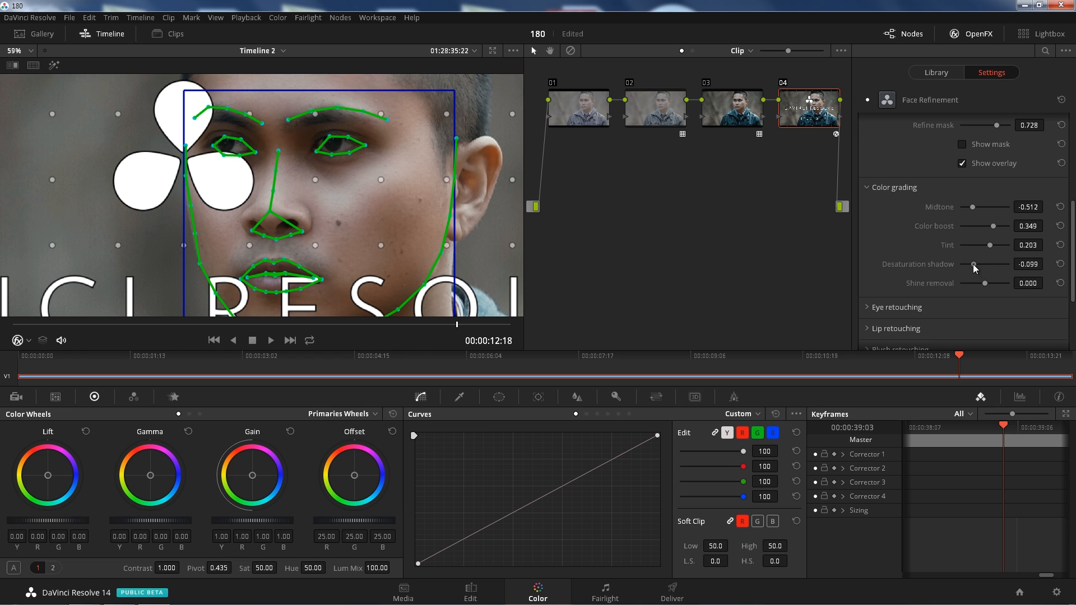
{"action": "left_click_drag", "start_coordinate": [972, 267], "coordinate": [959, 266]}
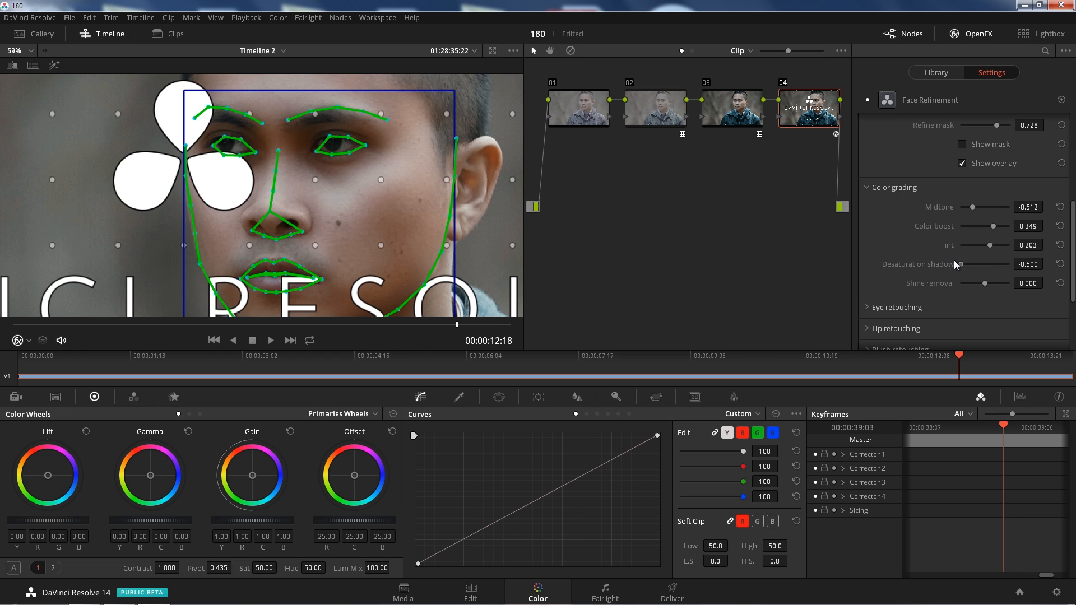
{"action": "left_click_drag", "start_coordinate": [964, 263], "coordinate": [971, 263]}
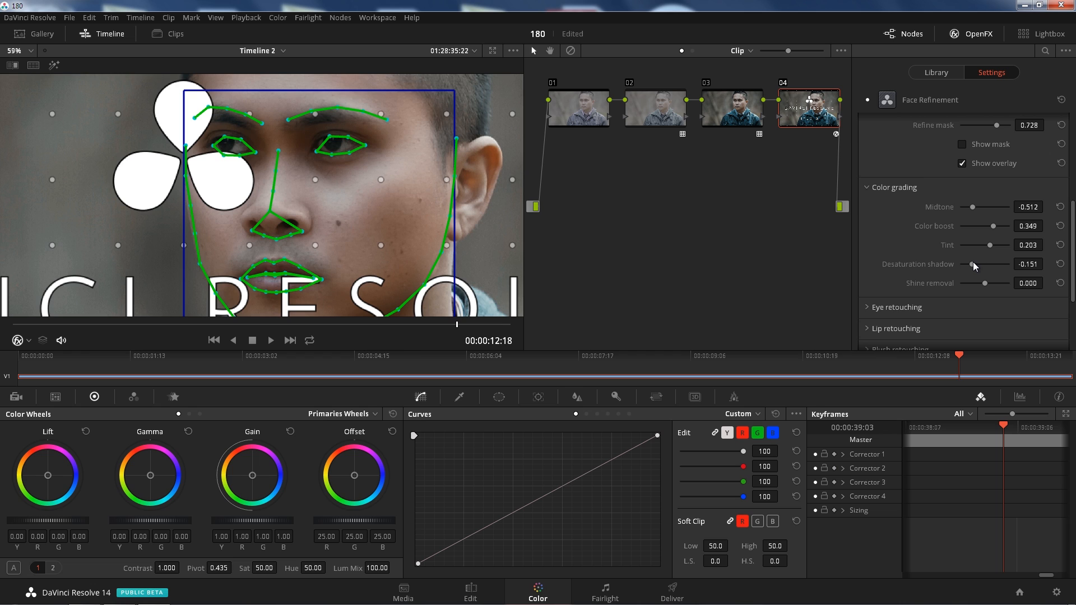
{"action": "left_click_drag", "start_coordinate": [985, 283], "coordinate": [971, 282]}
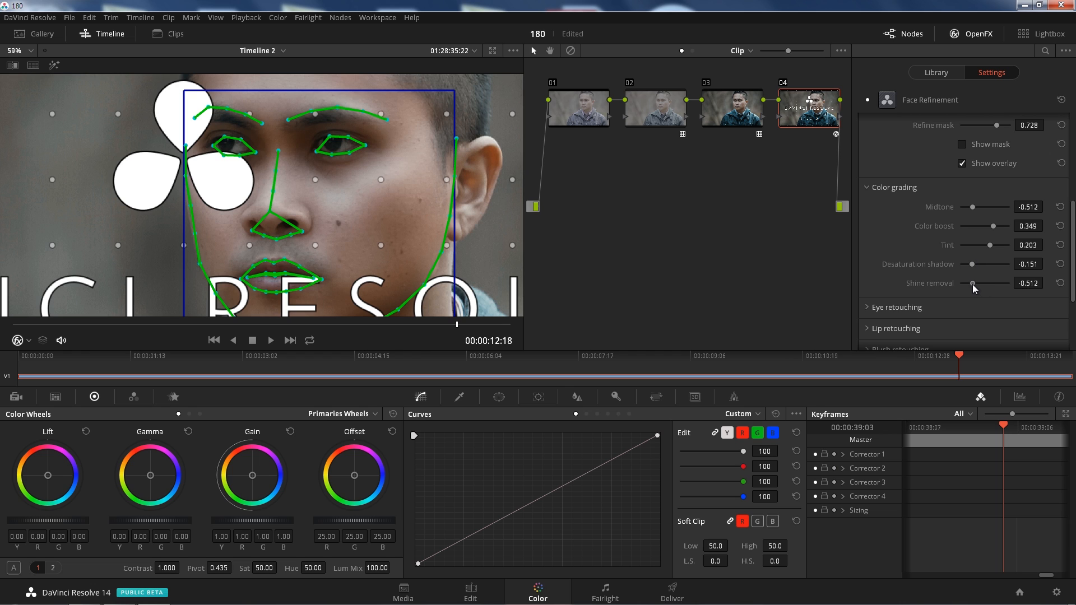
{"action": "left_click_drag", "start_coordinate": [972, 283], "coordinate": [995, 284]}
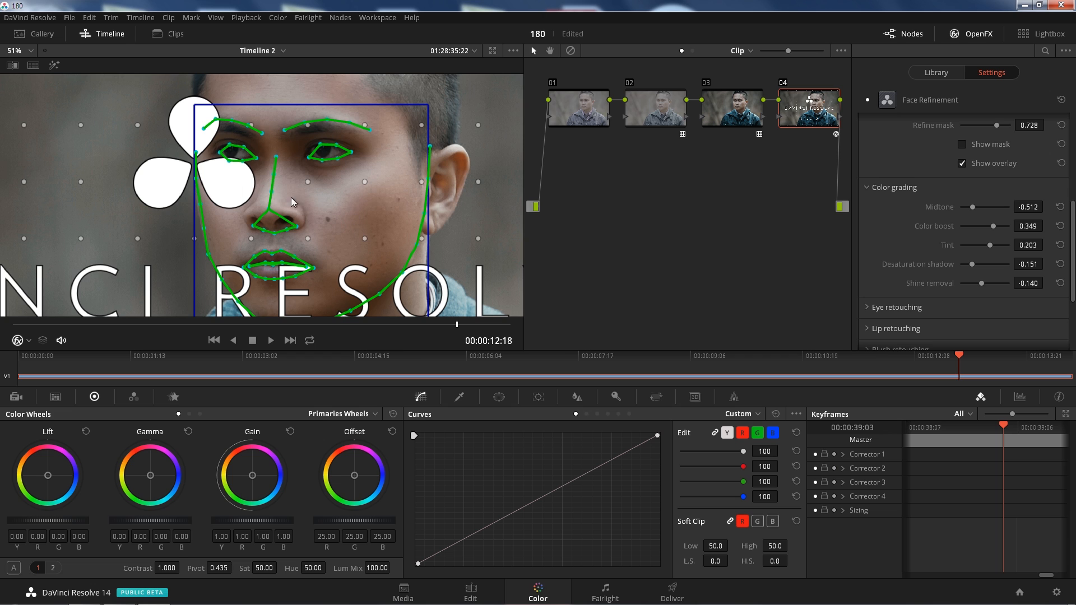
{"action": "mouse_move", "coordinate": [407, 185]}
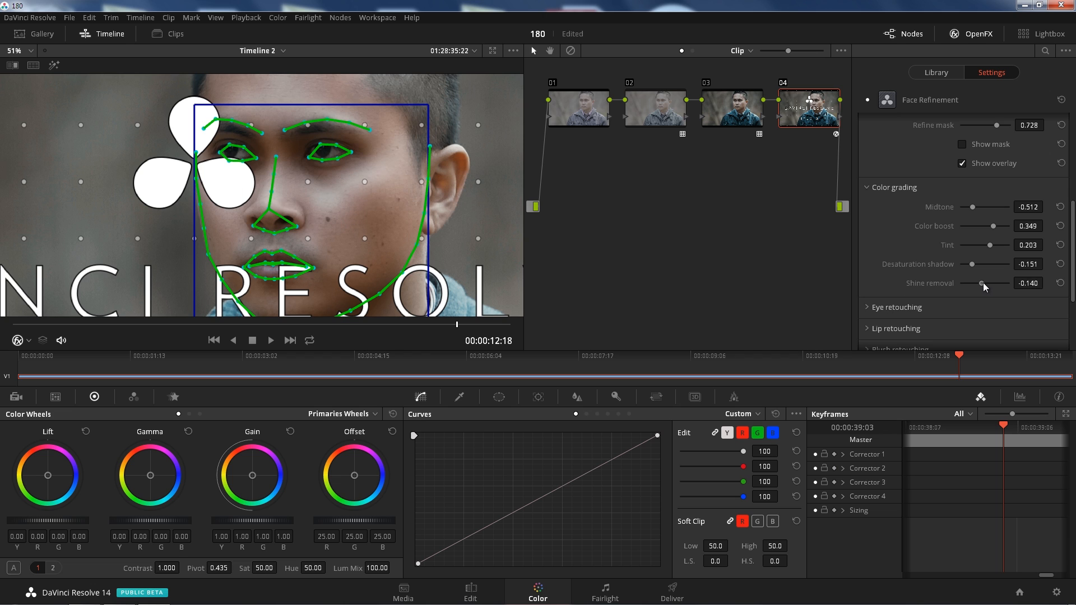
{"action": "scroll", "scroll_direction": "down", "scroll_amount": 3}
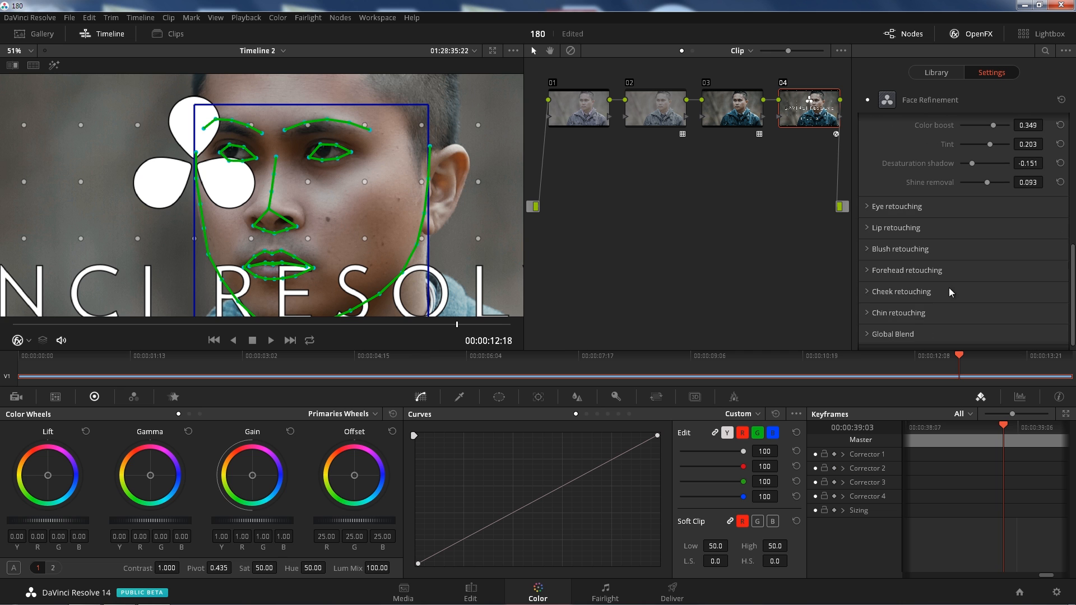
Set eye Brightening to 0.733, Eye Light to 0.215 and Eyebag removal to 0.454
{"action": "left_click", "coordinate": [896, 206]}
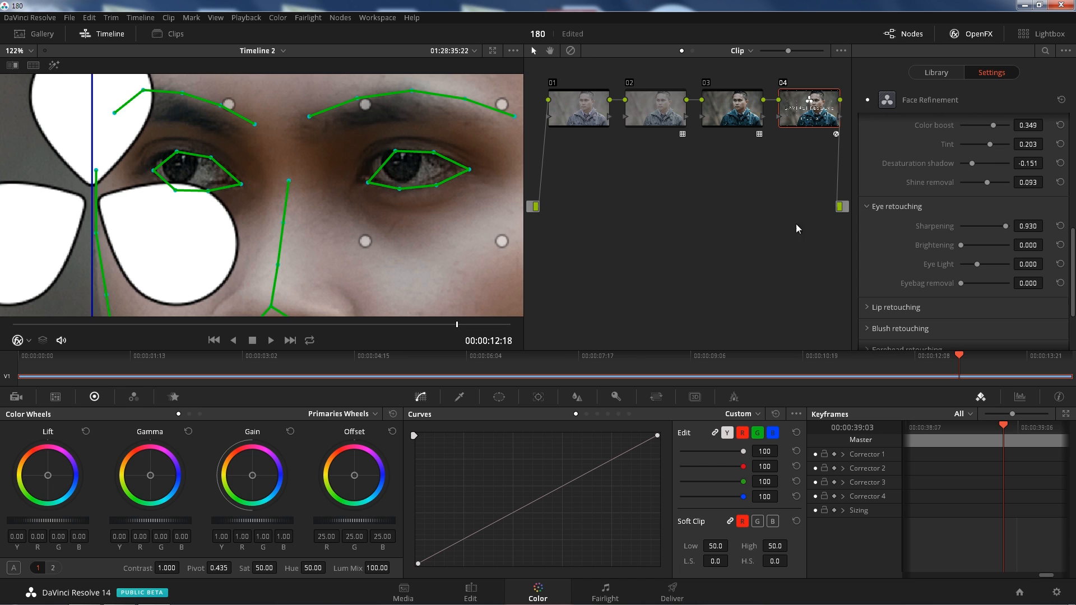
{"action": "left_click_drag", "start_coordinate": [968, 245], "coordinate": [989, 246]}
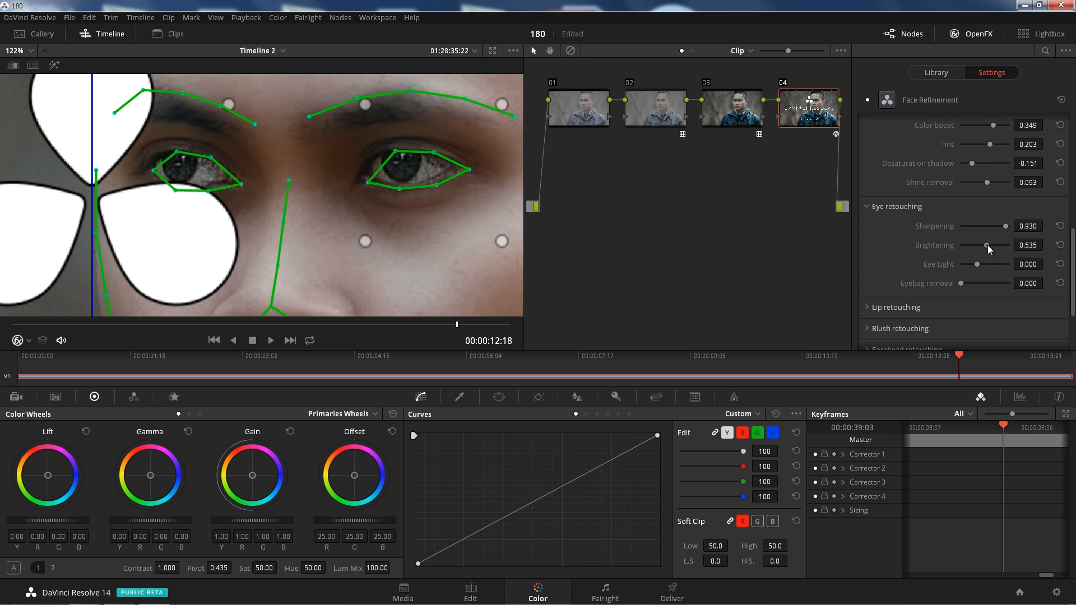
{"action": "left_click_drag", "start_coordinate": [986, 245], "coordinate": [998, 245]}
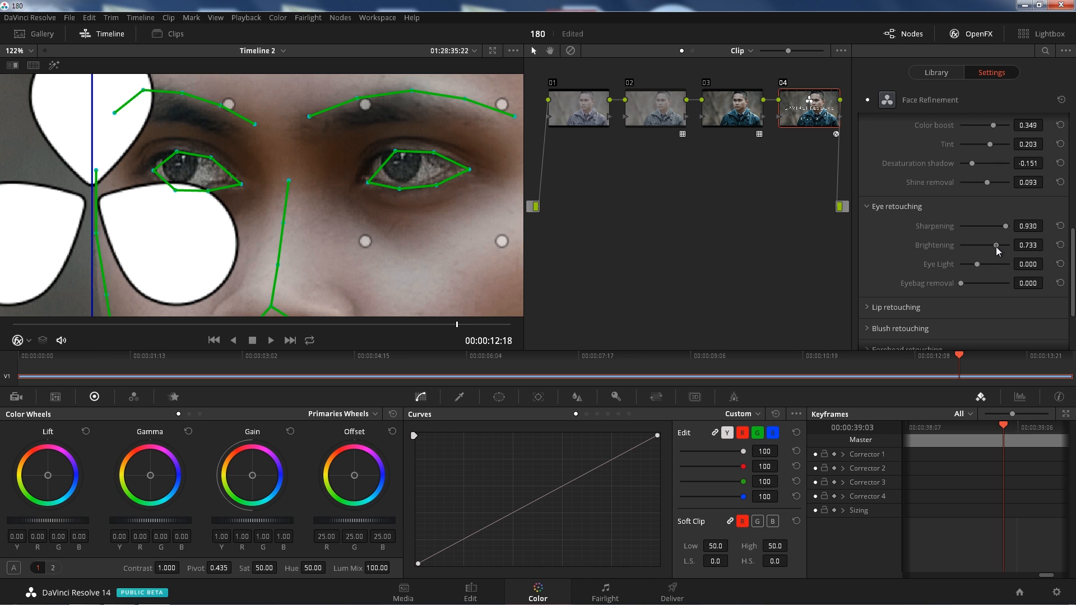
{"action": "left_click_drag", "start_coordinate": [967, 264], "coordinate": [986, 265]}
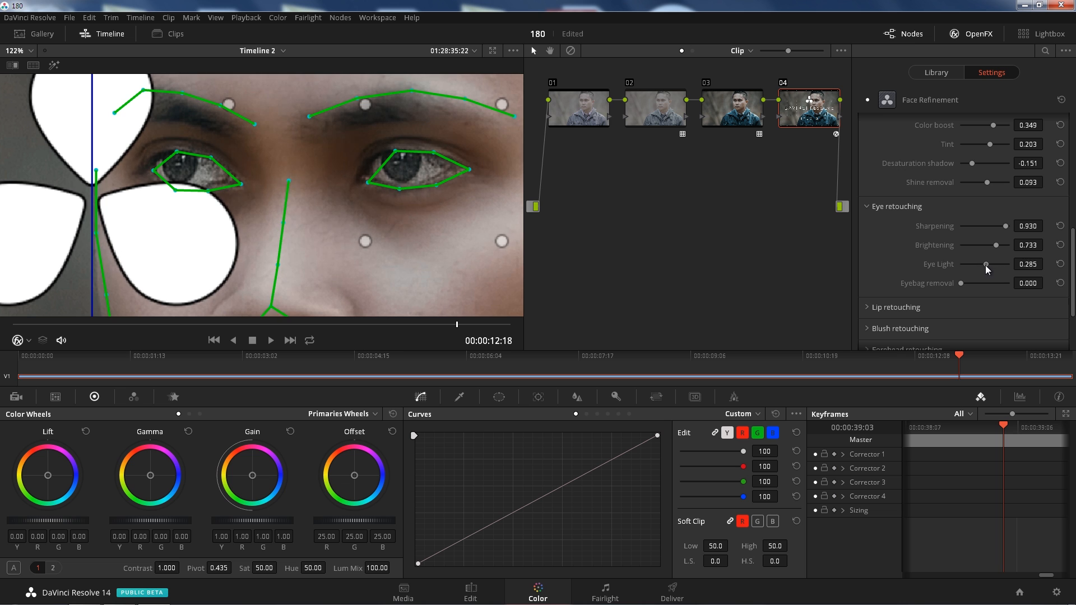
{"action": "left_click_drag", "start_coordinate": [972, 282], "coordinate": [995, 282]}
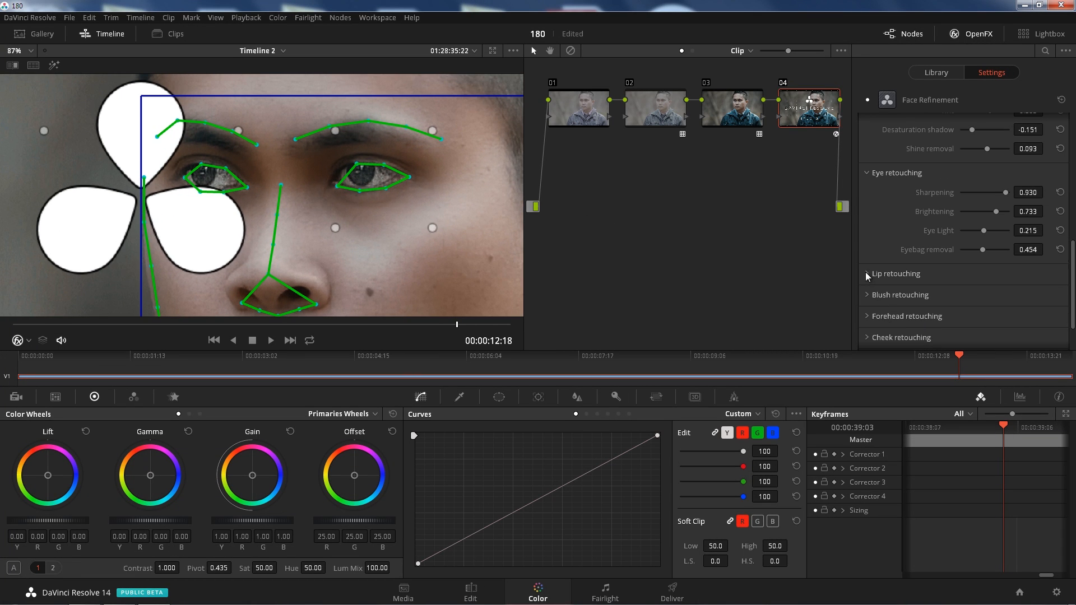
Recolour the lips with Hue 0.093 and Saturation 0.791
{"action": "left_click", "coordinate": [894, 273]}
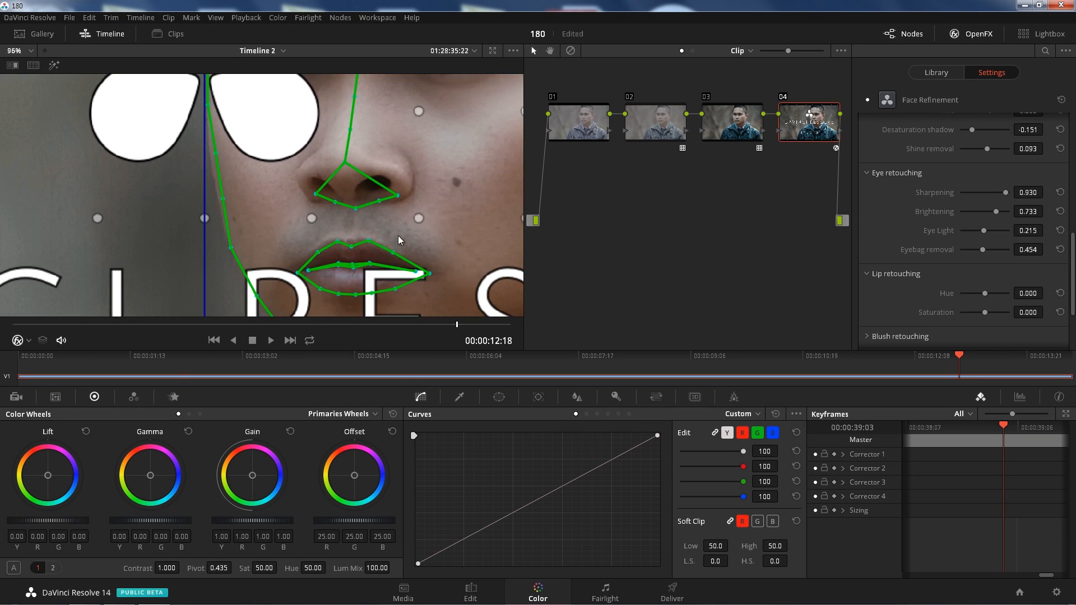
{"action": "left_click_drag", "start_coordinate": [986, 292], "coordinate": [982, 292]}
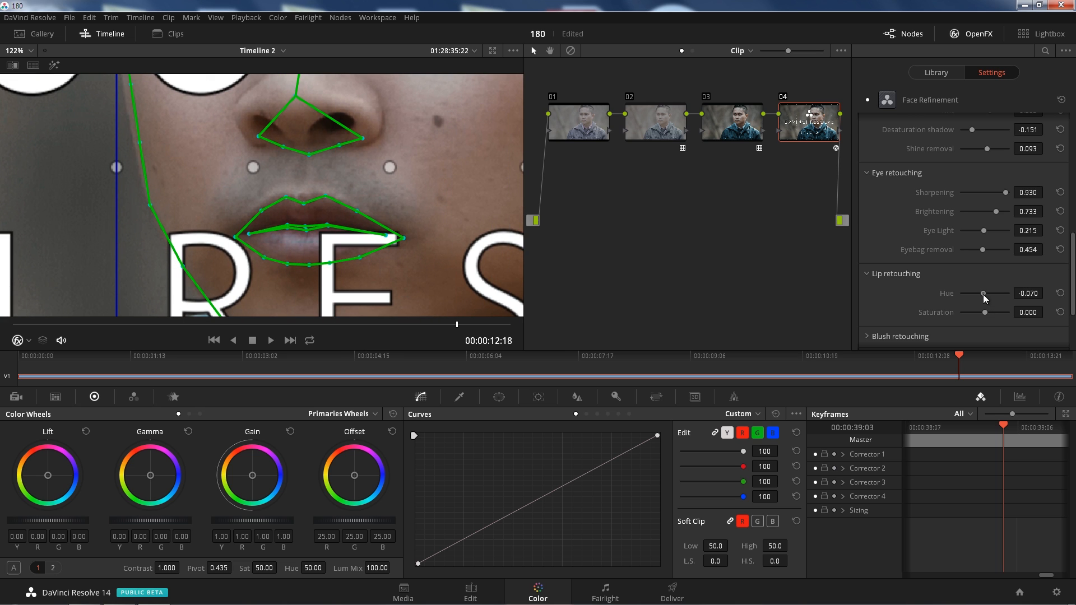
{"action": "left_click_drag", "start_coordinate": [983, 292], "coordinate": [1007, 293]}
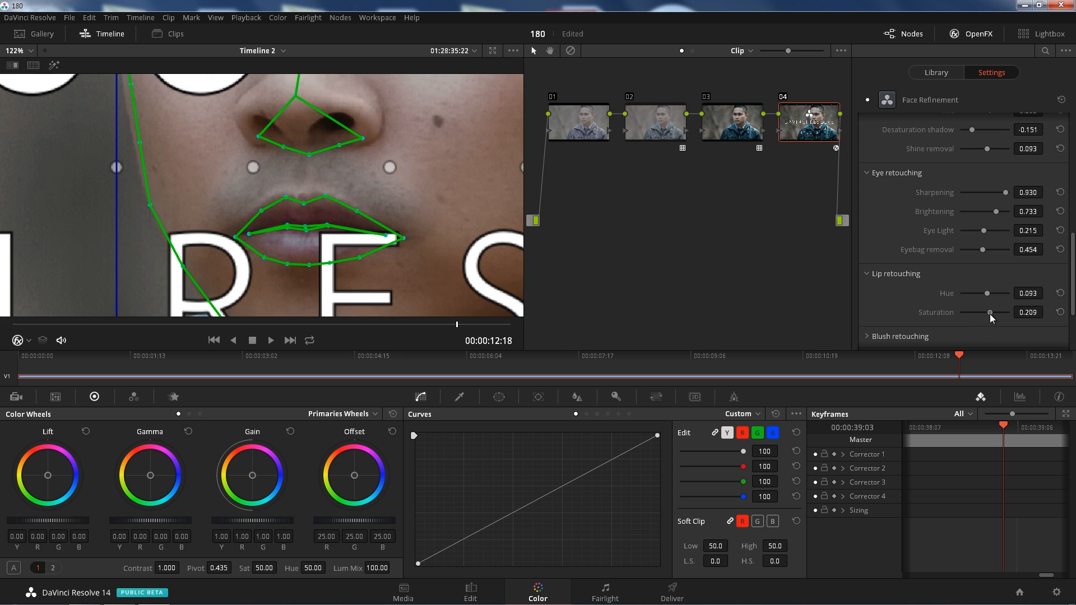
{"action": "left_click_drag", "start_coordinate": [991, 312], "coordinate": [1021, 311]}
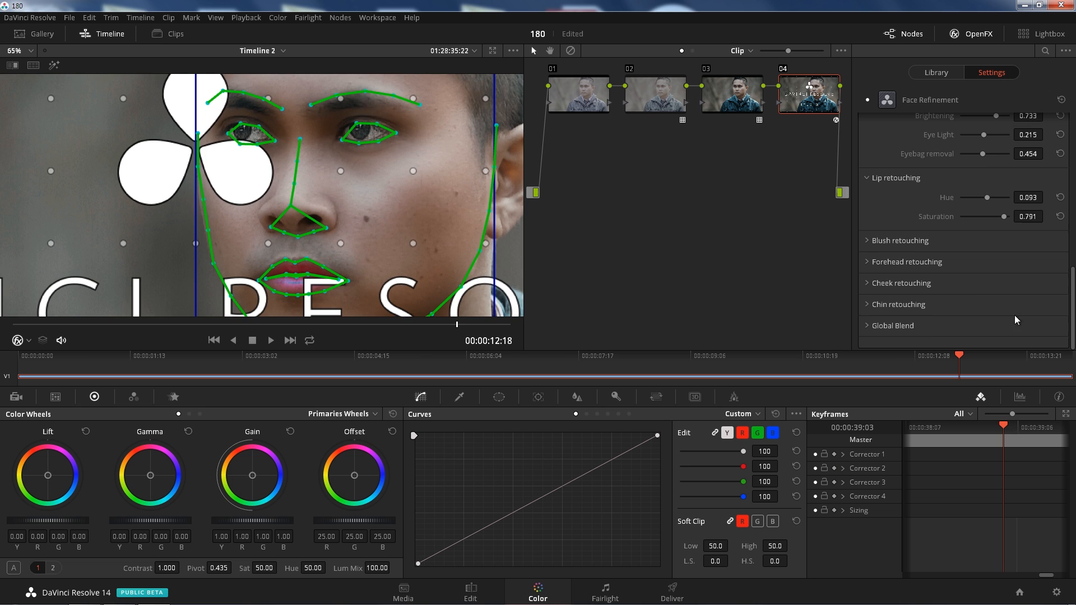
{"action": "mouse_move", "coordinate": [876, 244]}
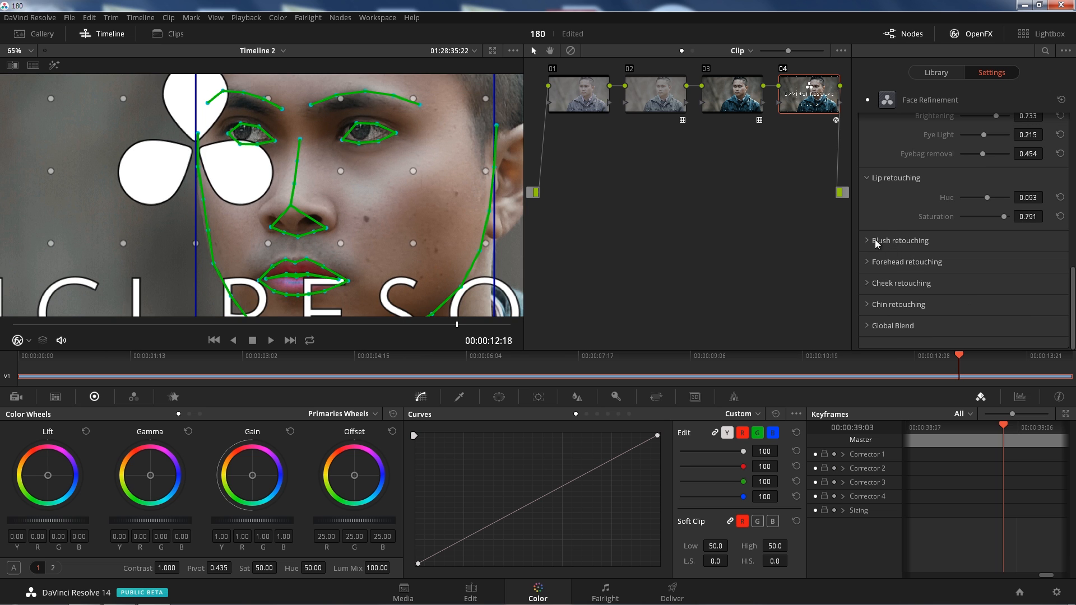
Set Blush retouching to Hue 0.512 and Saturation 1.000 for rosy cheeks
{"action": "left_click", "coordinate": [899, 240]}
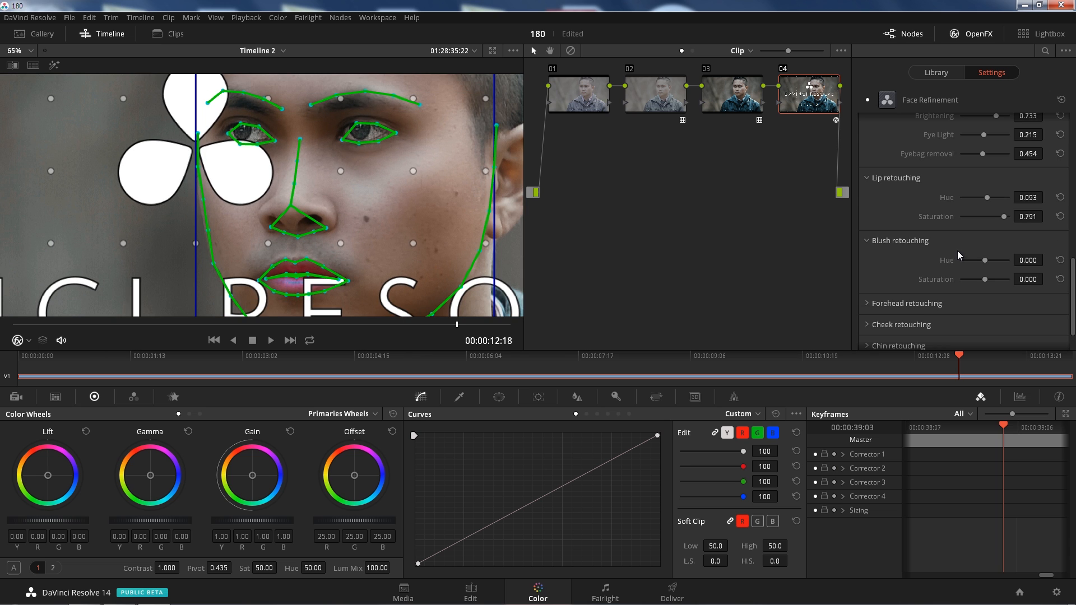
{"action": "left_click_drag", "start_coordinate": [985, 260], "coordinate": [998, 260]}
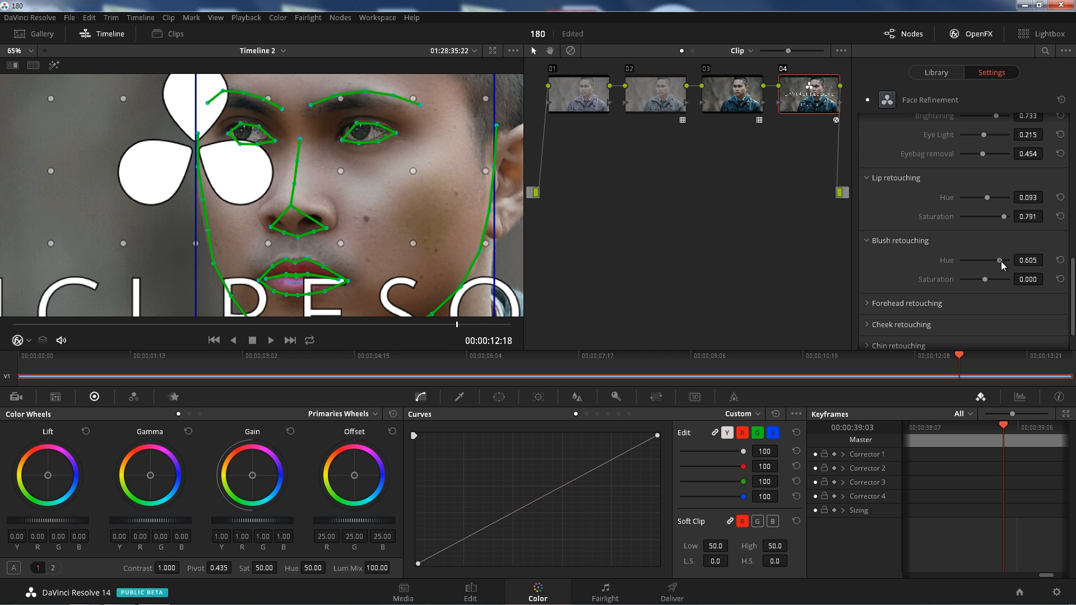
{"action": "left_click_drag", "start_coordinate": [1000, 260], "coordinate": [981, 259]}
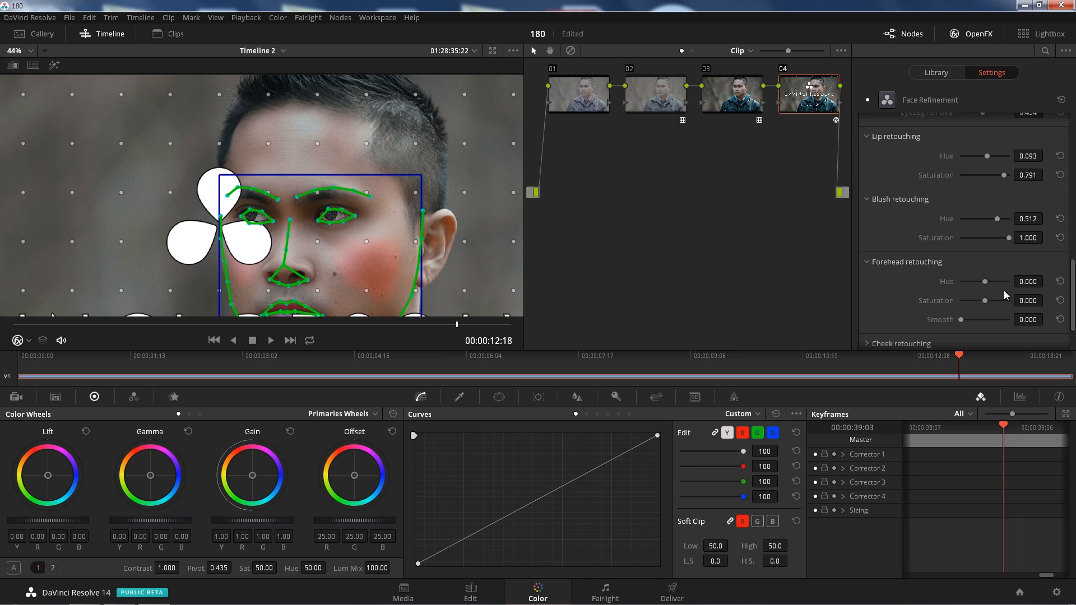
Set Forehead retouching Hue to -0.651, leaving Saturation and Smooth at 0.000
{"action": "left_click_drag", "start_coordinate": [988, 281], "coordinate": [1001, 282]}
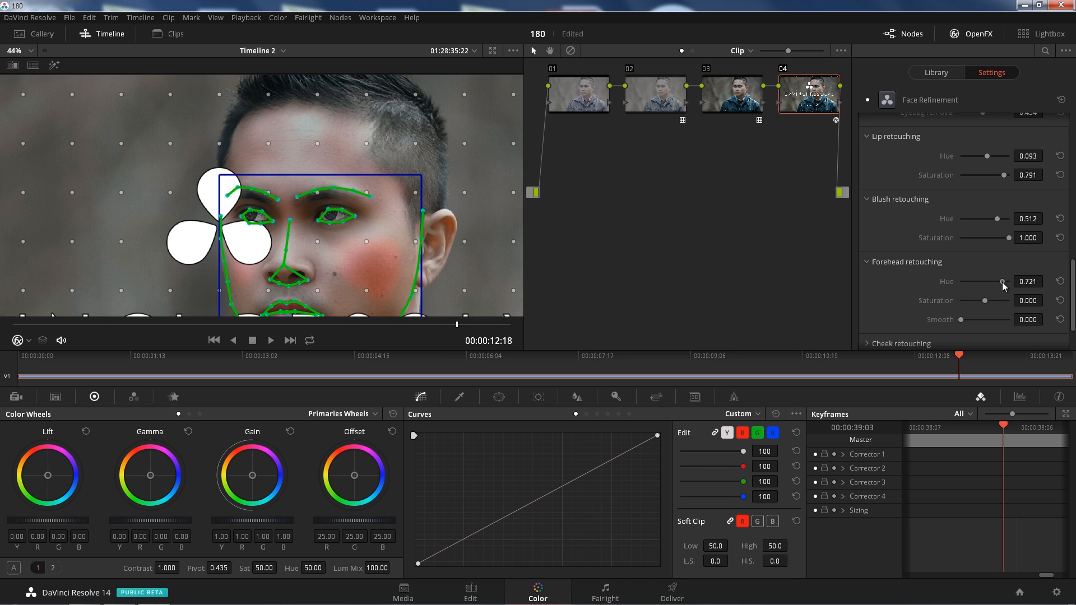
{"action": "left_click_drag", "start_coordinate": [1002, 281], "coordinate": [970, 281]}
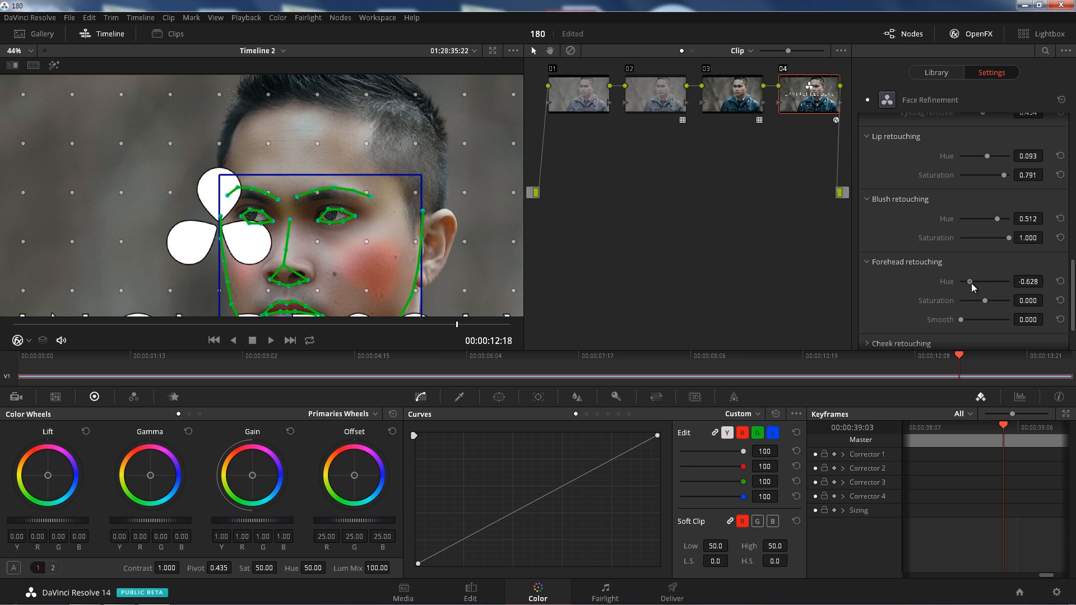
{"action": "left_click_drag", "start_coordinate": [970, 281], "coordinate": [969, 281]}
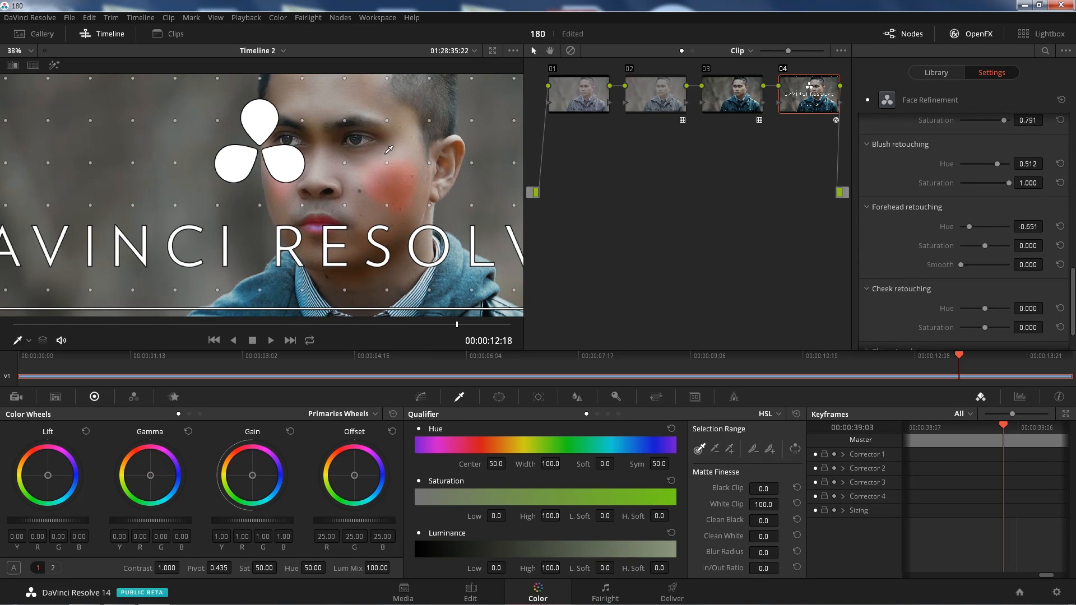
{"action": "mouse_move", "coordinate": [434, 170]}
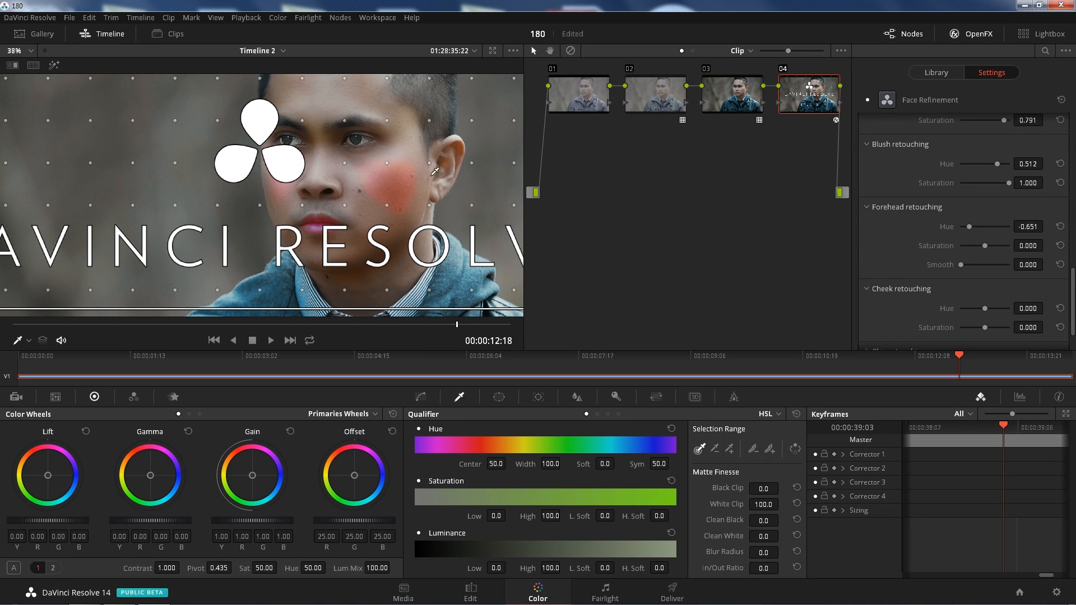
{"action": "mouse_move", "coordinate": [689, 284]}
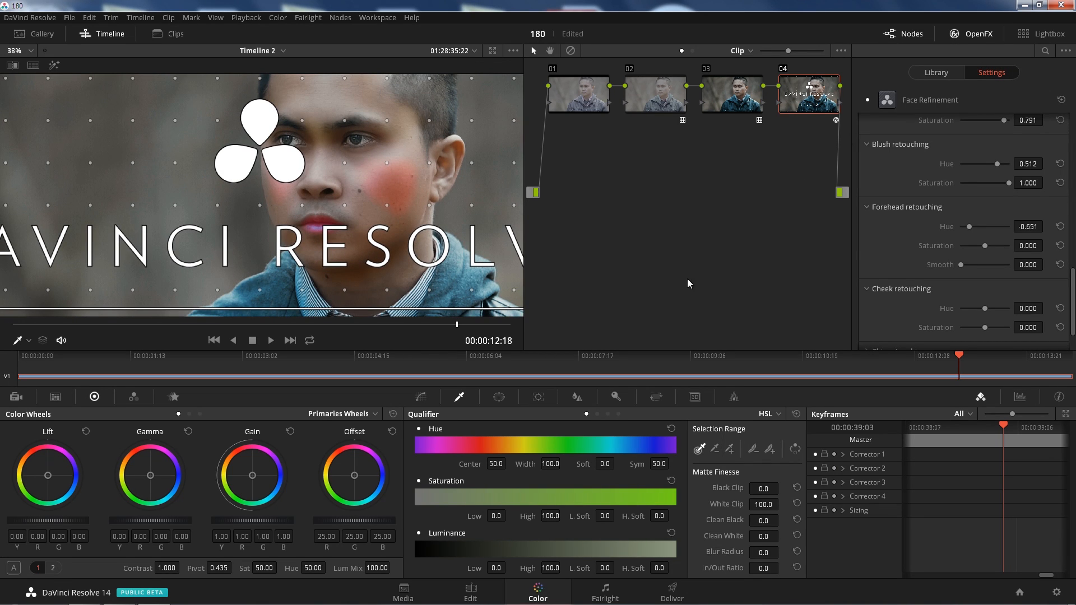
Scroll the Face Refinement settings to reveal the cheek and chin retouching controls
{"action": "scroll", "scroll_direction": "down", "scroll_amount": 3}
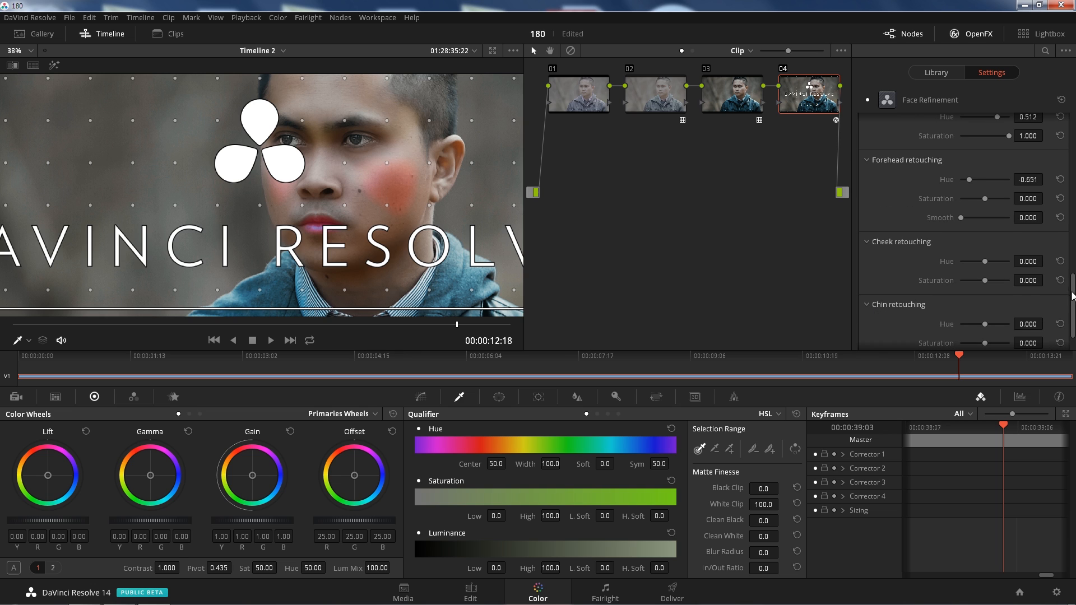
Raise the Face Refinement Global Blend to about 0.547 to soften the effect
{"action": "scroll", "scroll_direction": "down", "scroll_amount": 3}
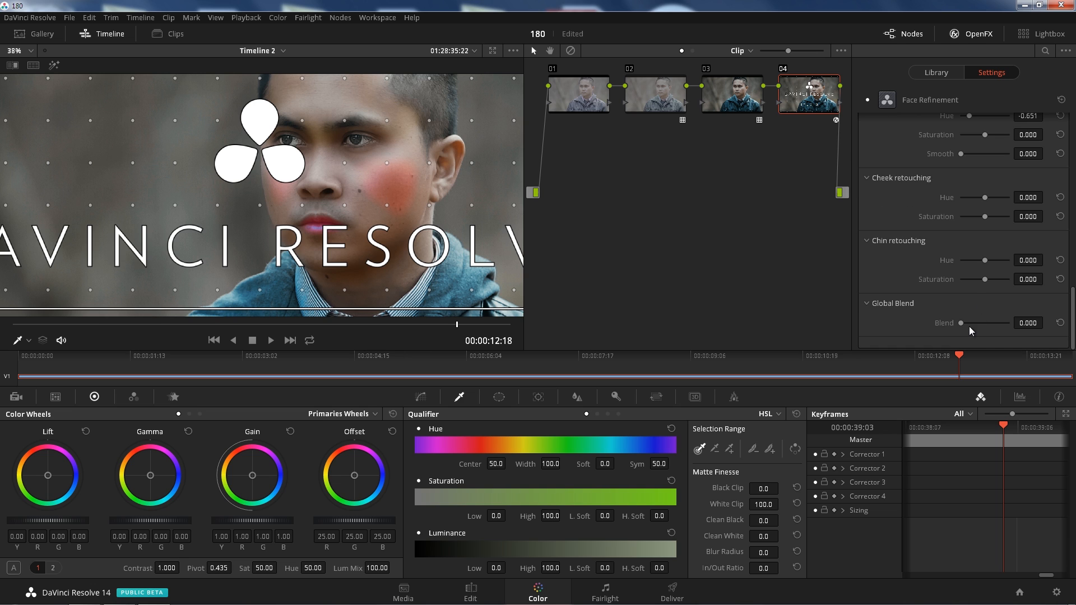
{"action": "left_click_drag", "start_coordinate": [964, 323], "coordinate": [982, 323]}
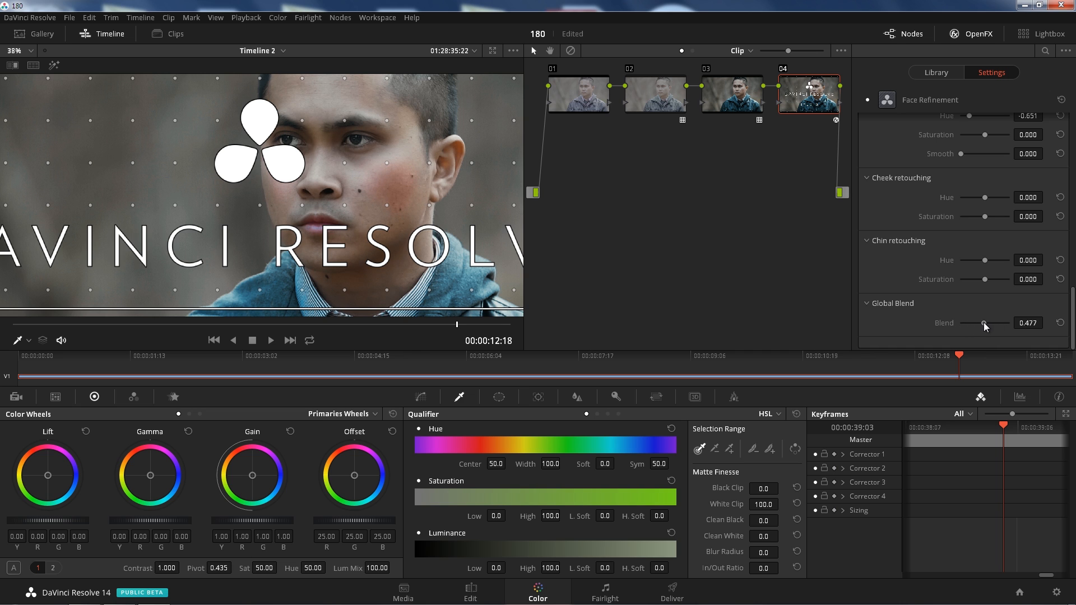
{"action": "left_click_drag", "start_coordinate": [982, 324], "coordinate": [992, 324]}
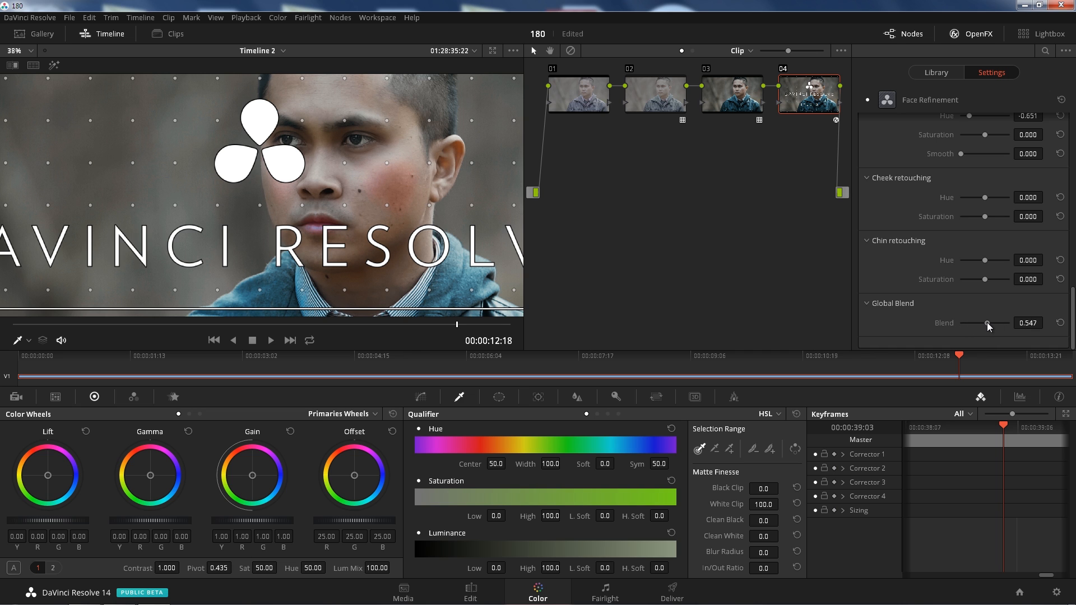